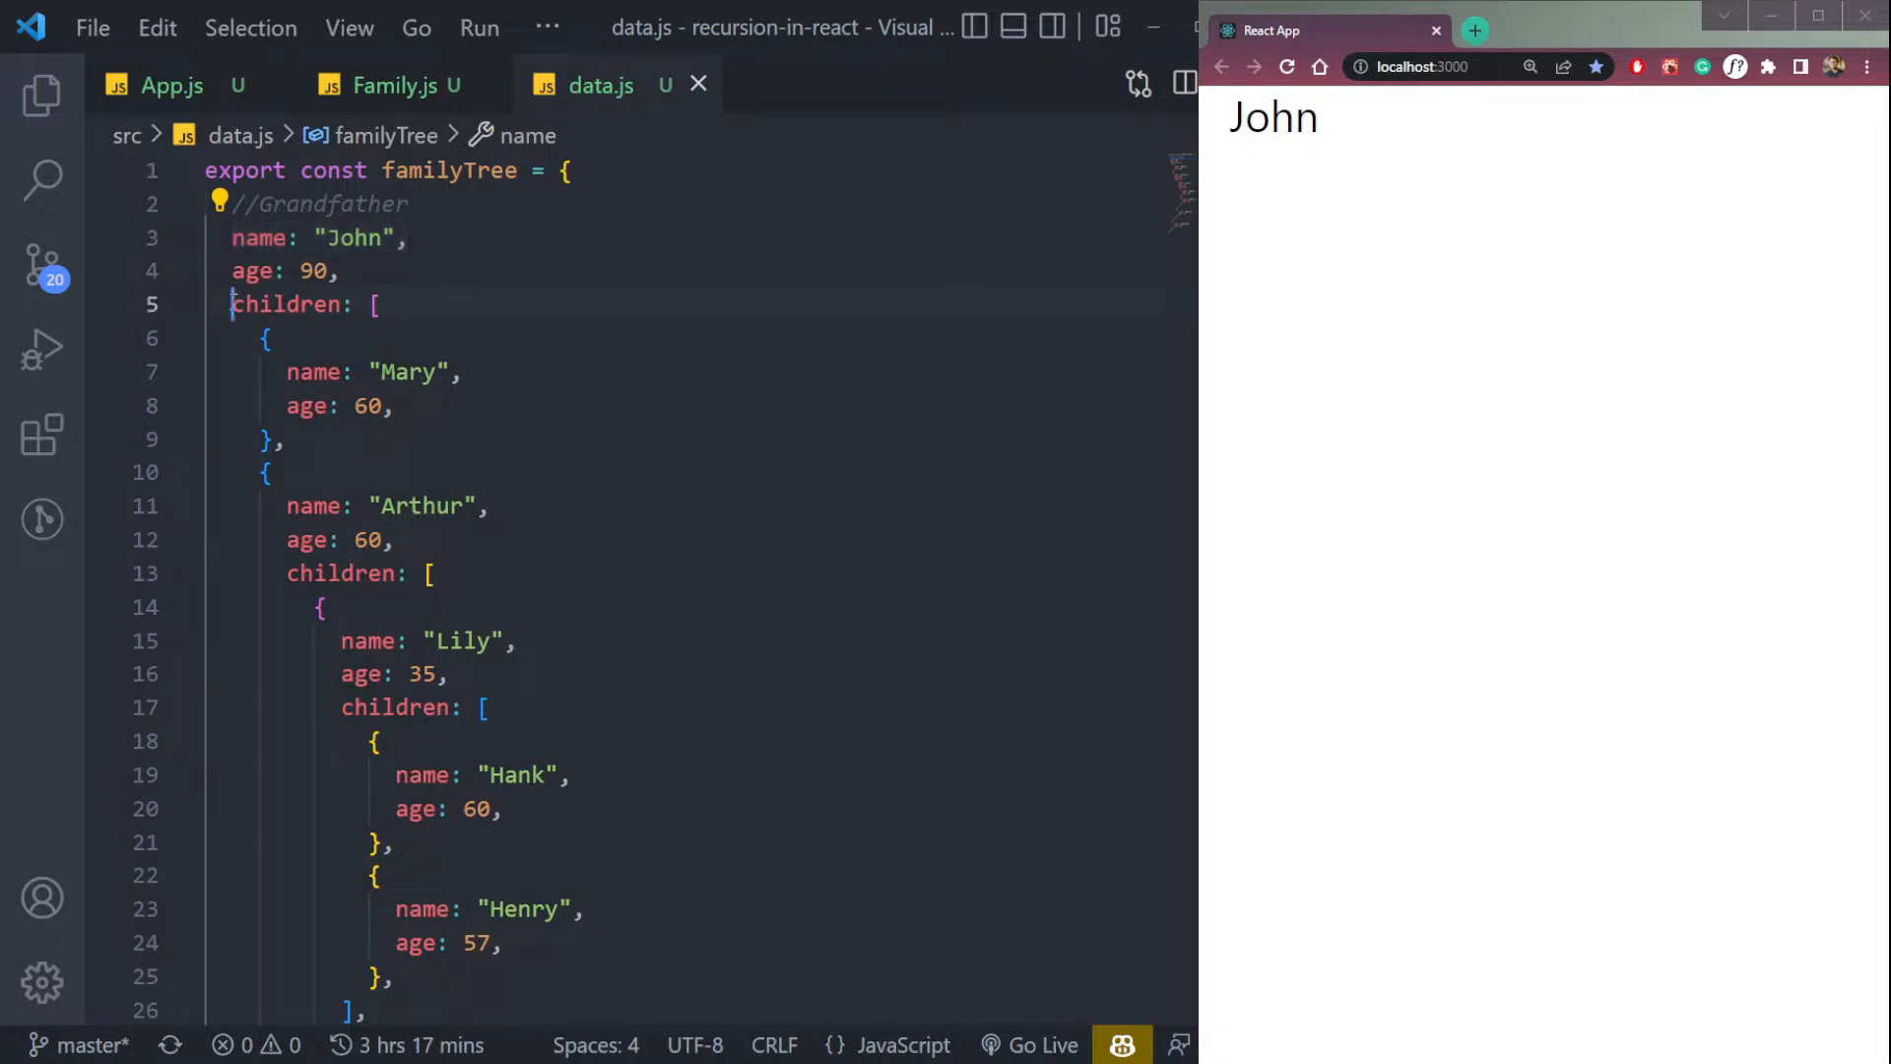
Step: Compare data.js with Family.js, then expand John to show Mary, Arthur and Dolores
{"action": "double_click", "coordinate": [407, 371]}
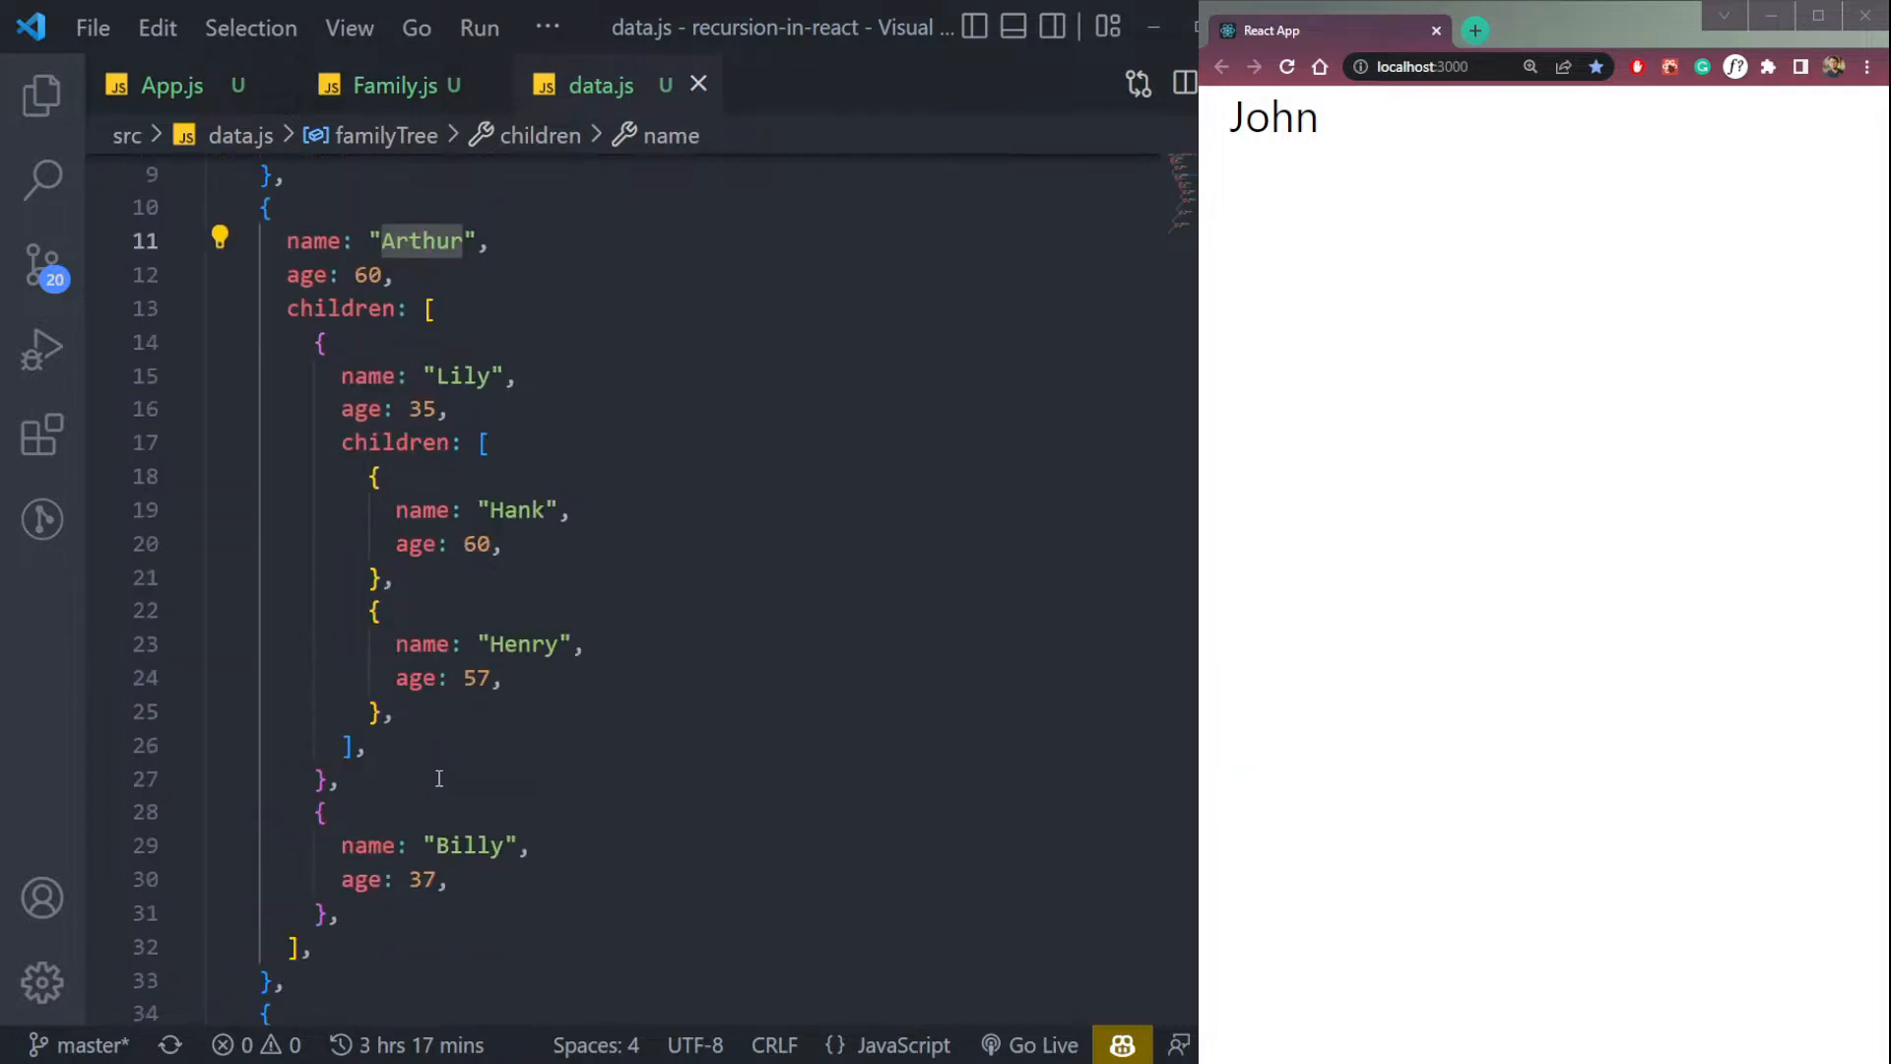
{"action": "left_click", "coordinate": [395, 86]}
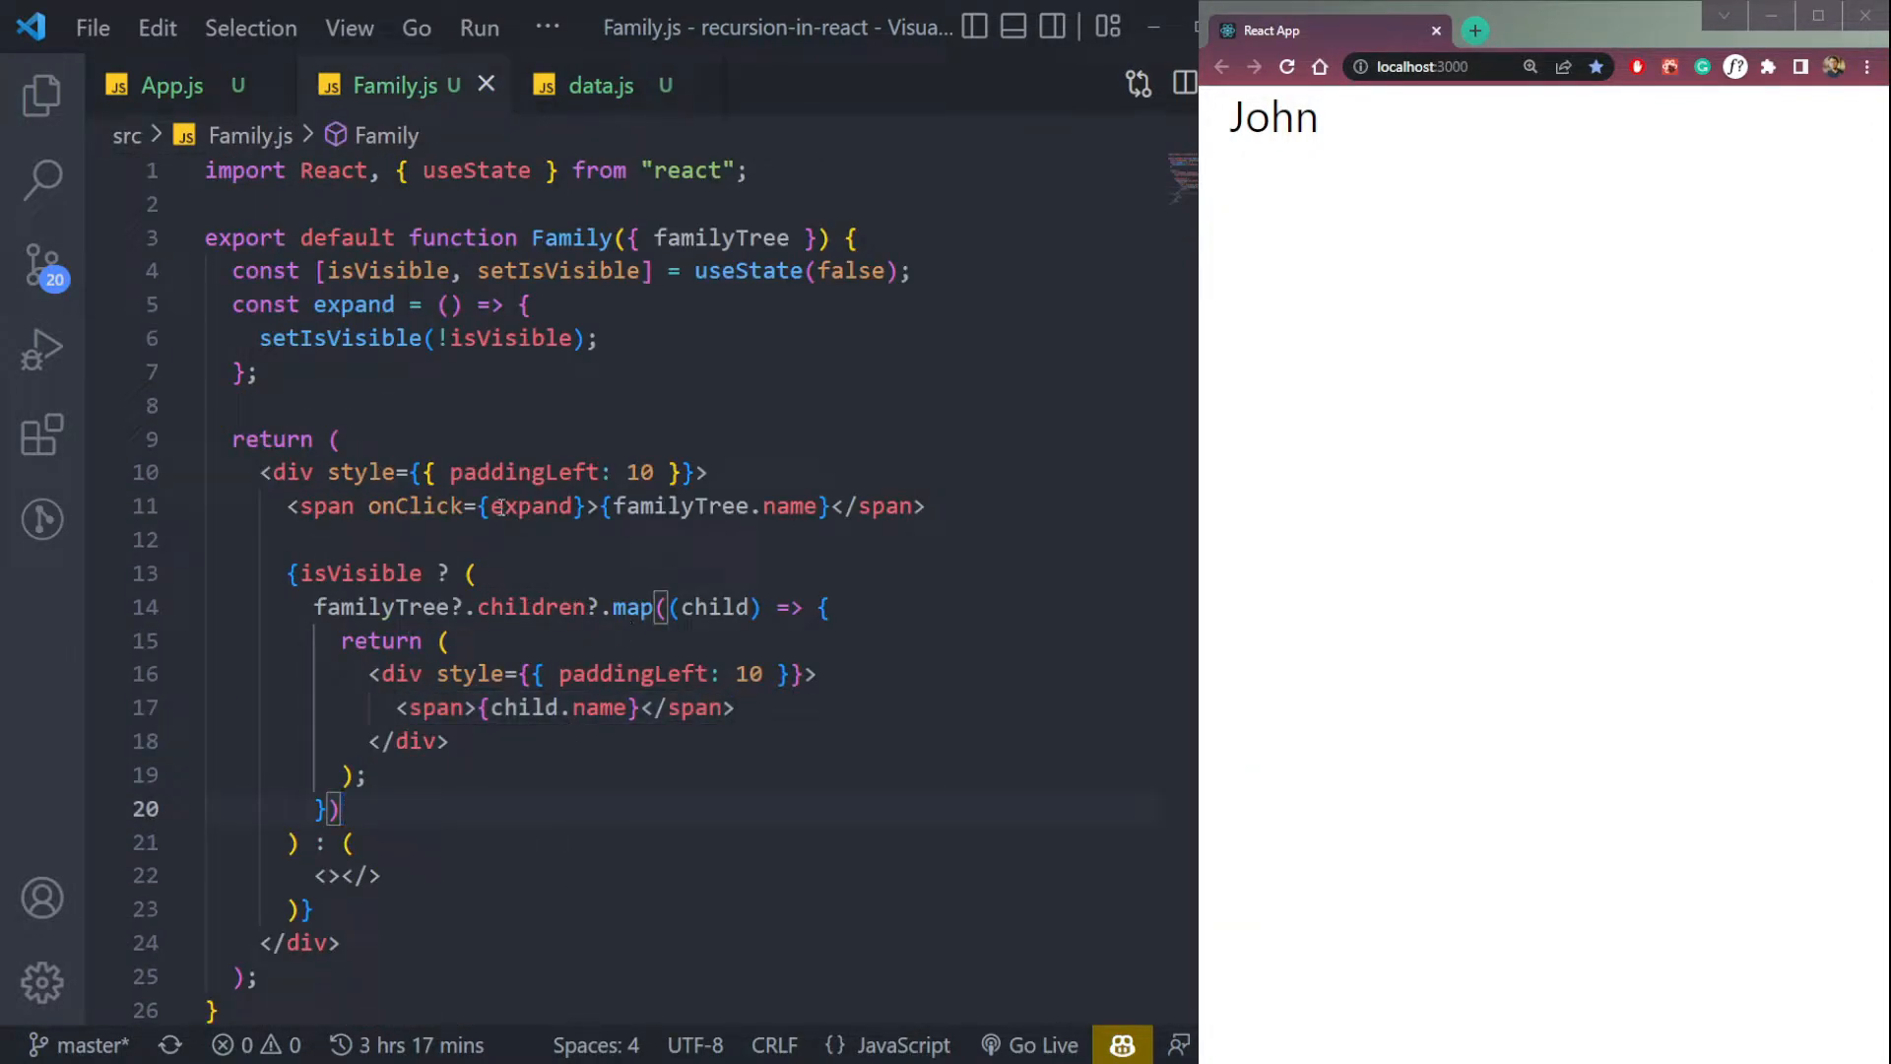
{"action": "left_click", "coordinate": [599, 86]}
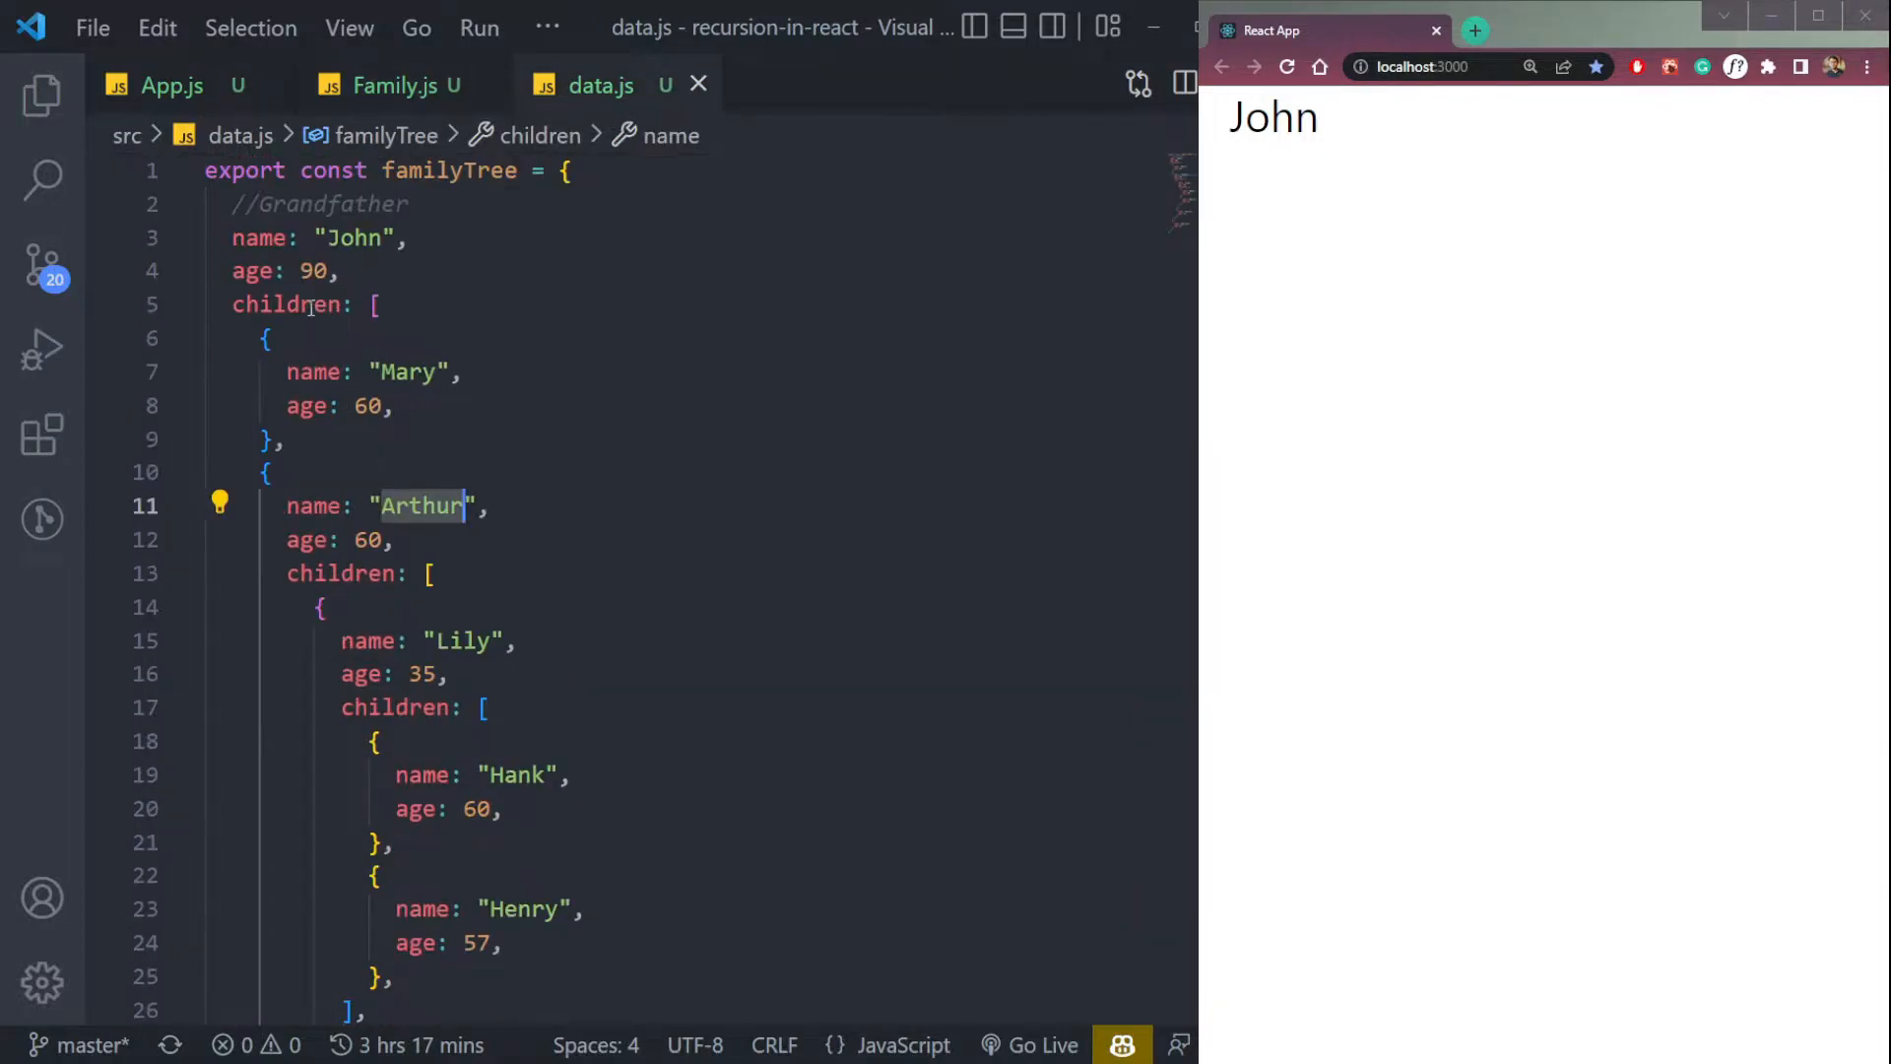
{"action": "left_click", "coordinate": [388, 85]}
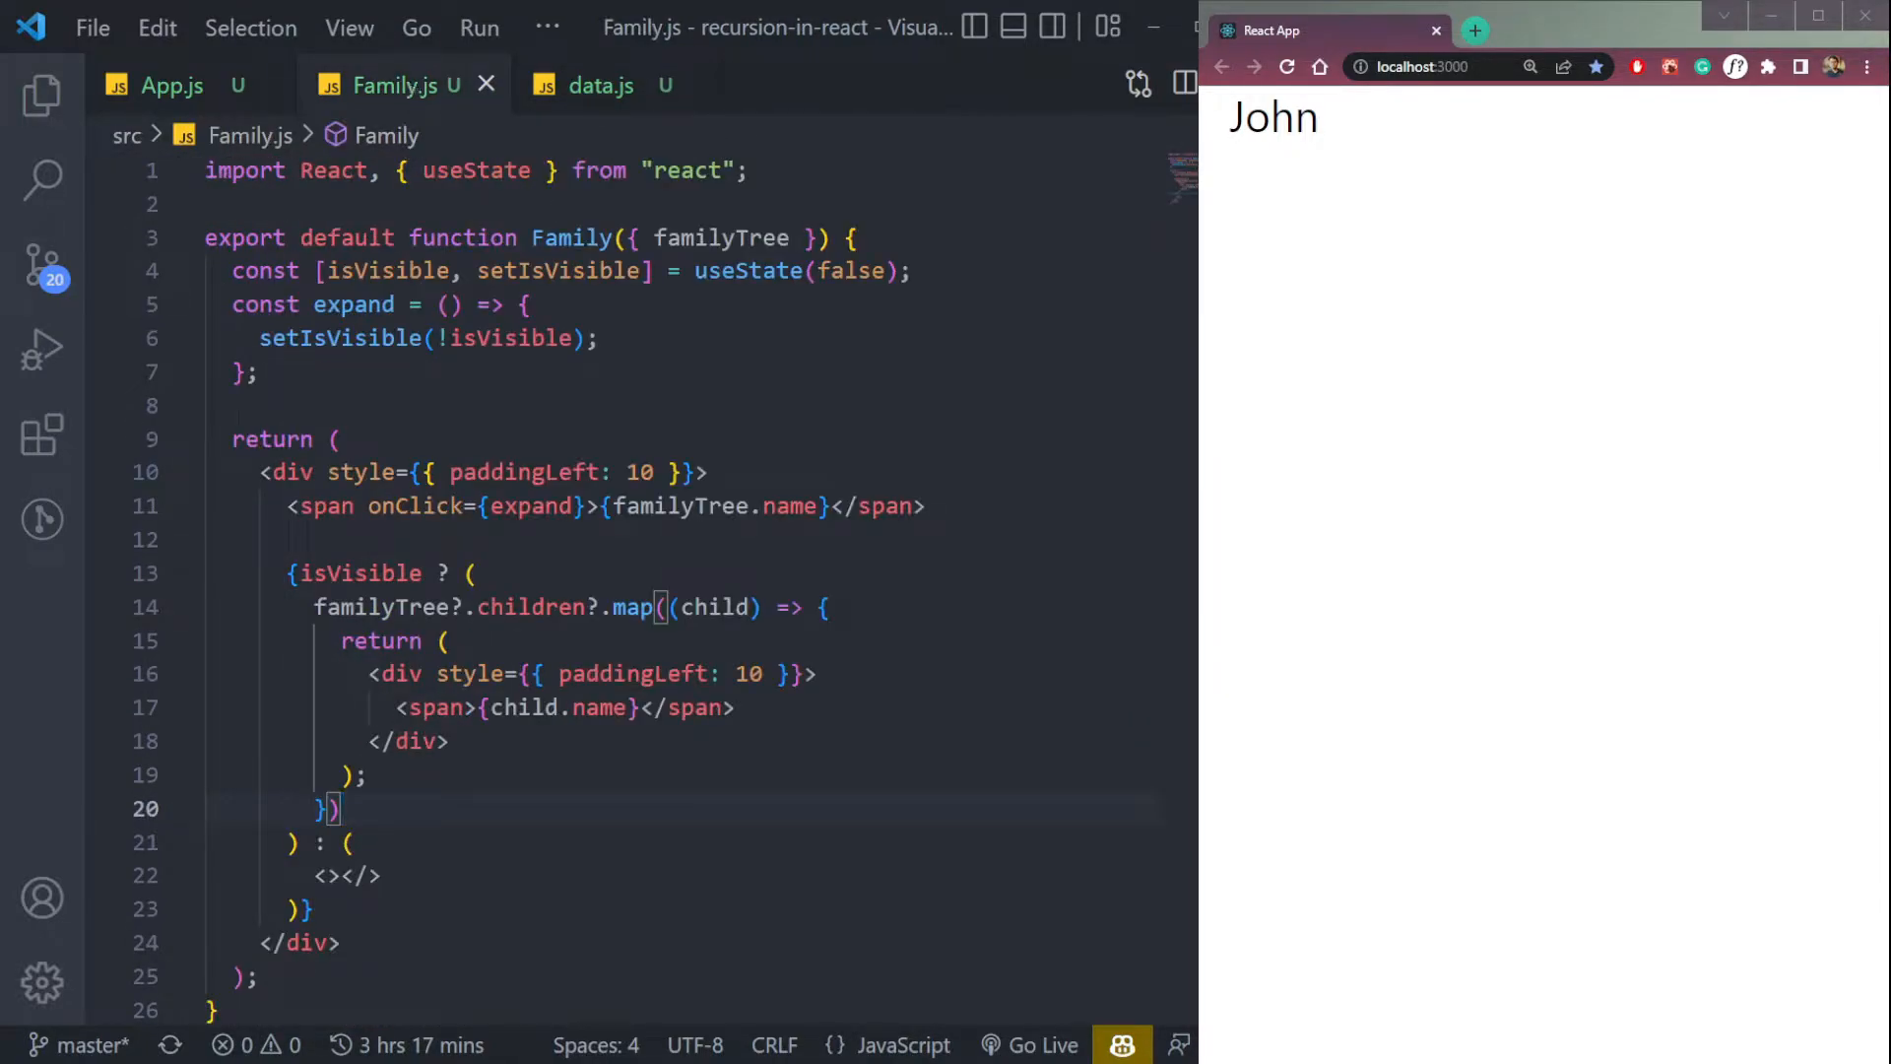
{"action": "left_click", "coordinate": [1273, 117]}
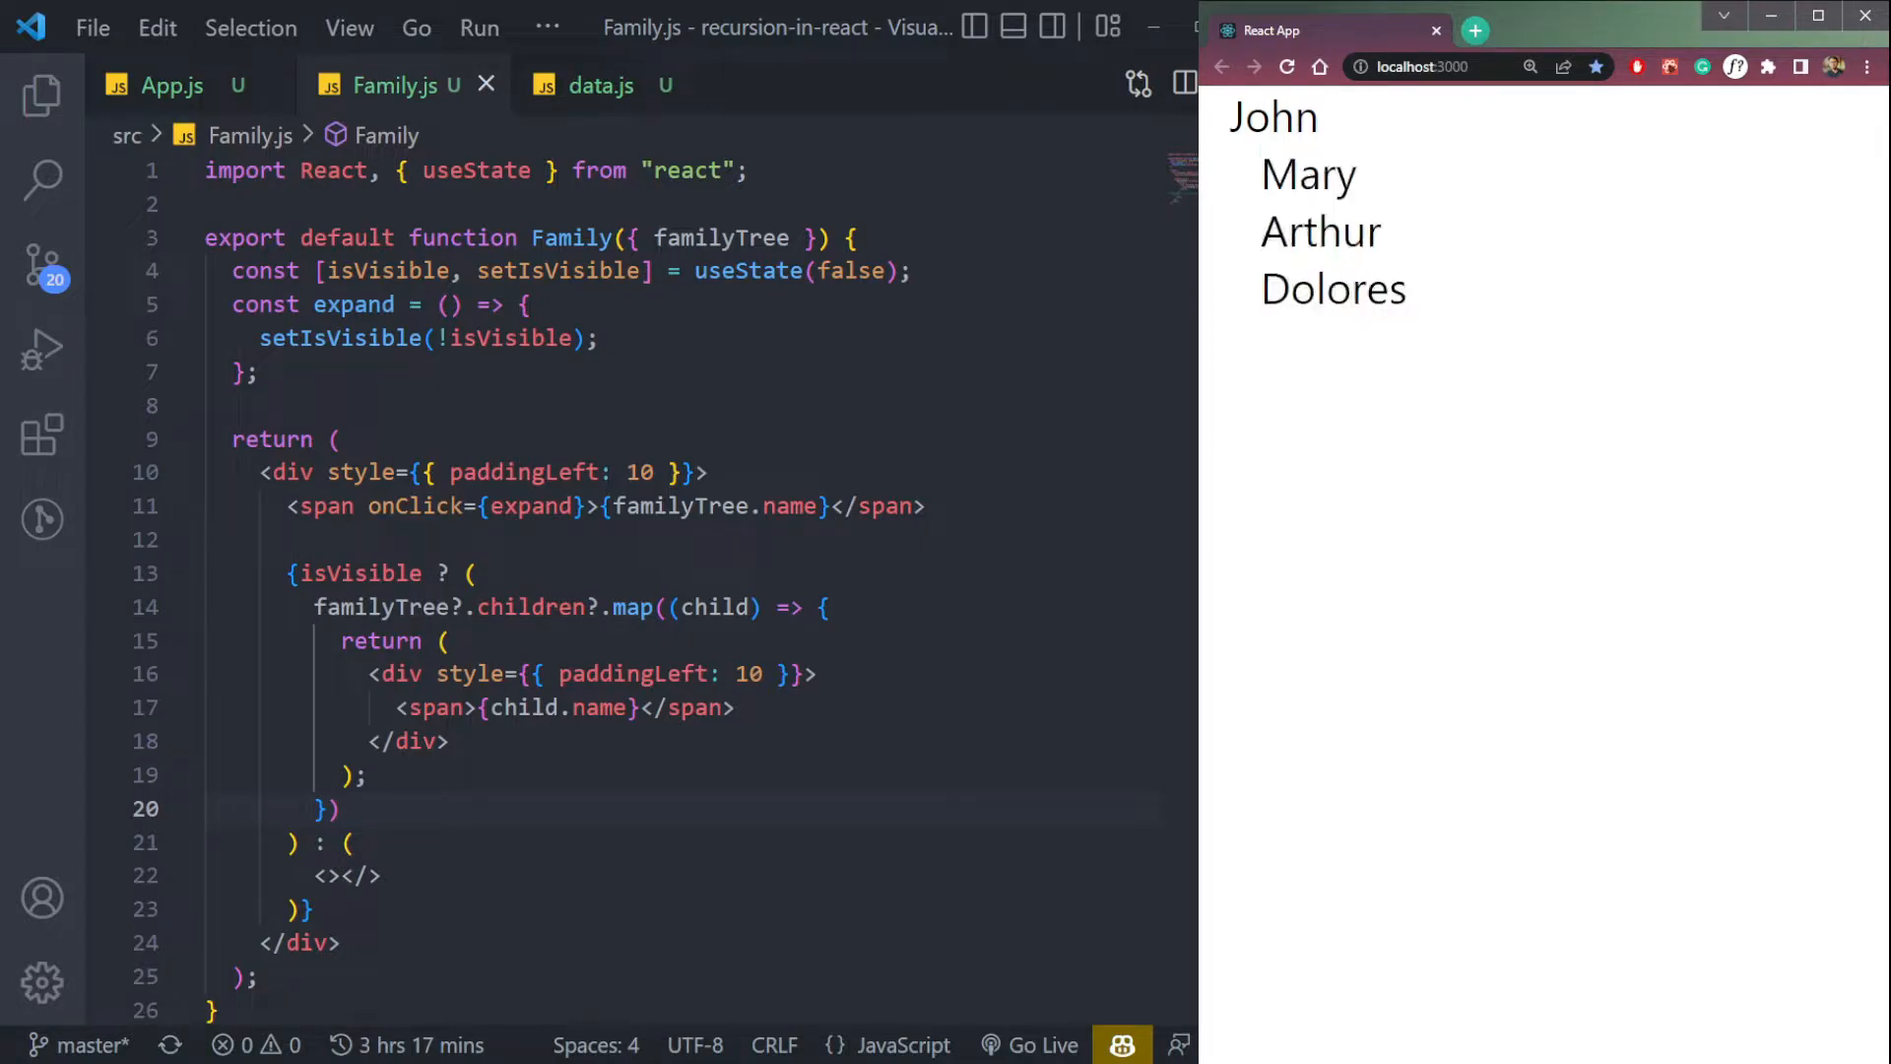
Step: Review Arthur's children list in data.js, then return to Family.js
{"action": "left_click", "coordinate": [600, 84]}
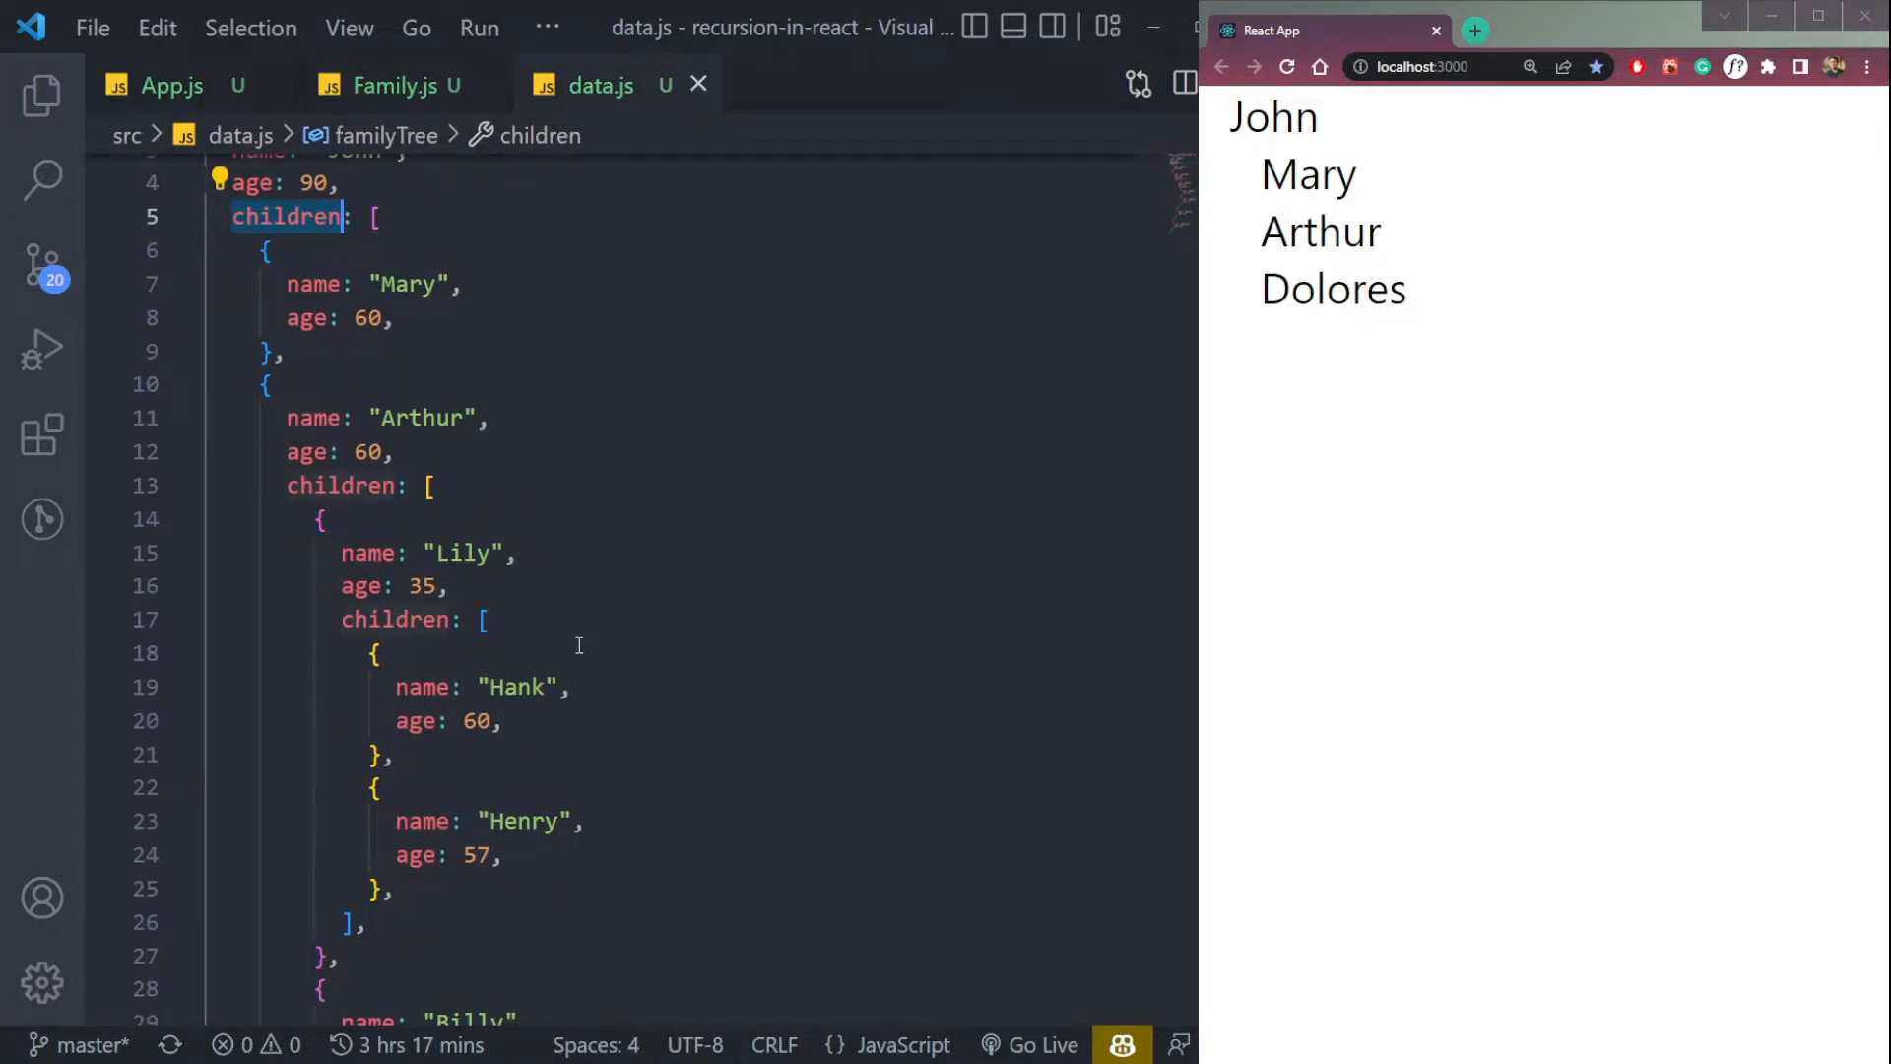
{"action": "mouse_move", "coordinate": [726, 549]}
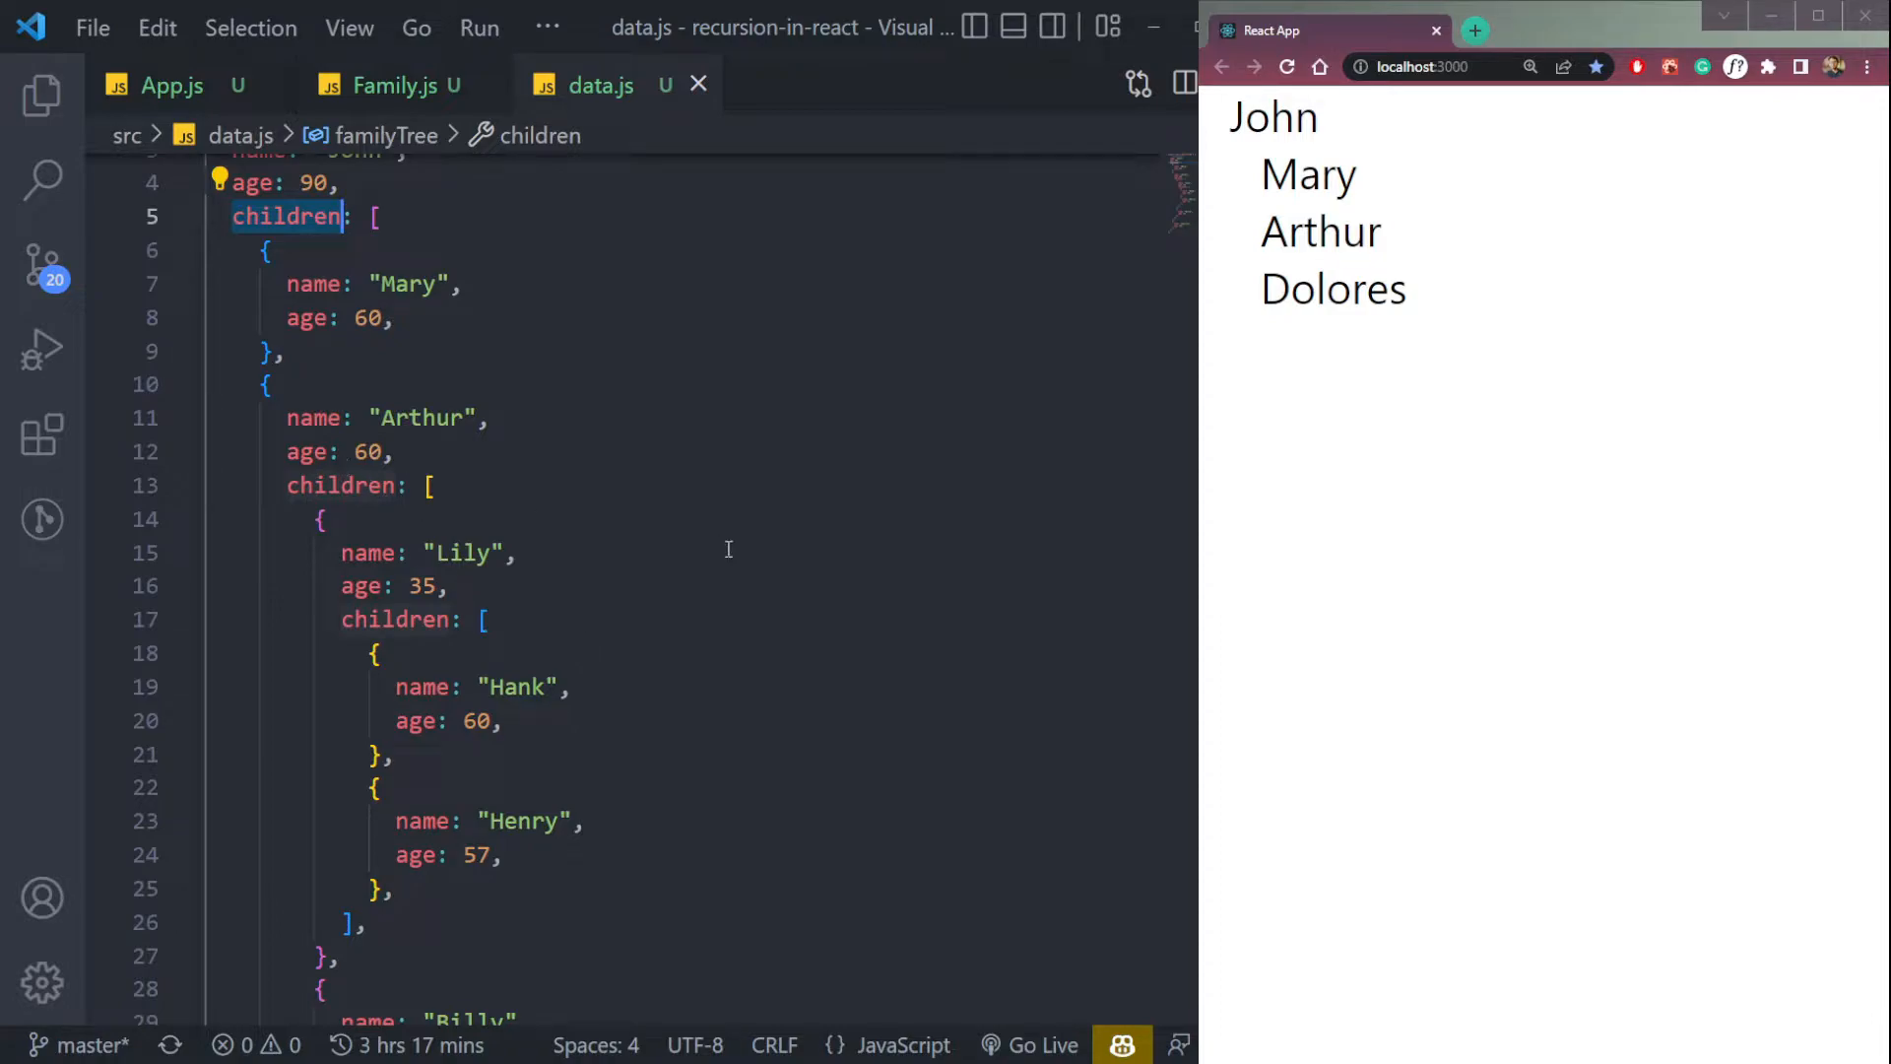
{"action": "scroll", "scroll_direction": "down", "scroll_amount": 3}
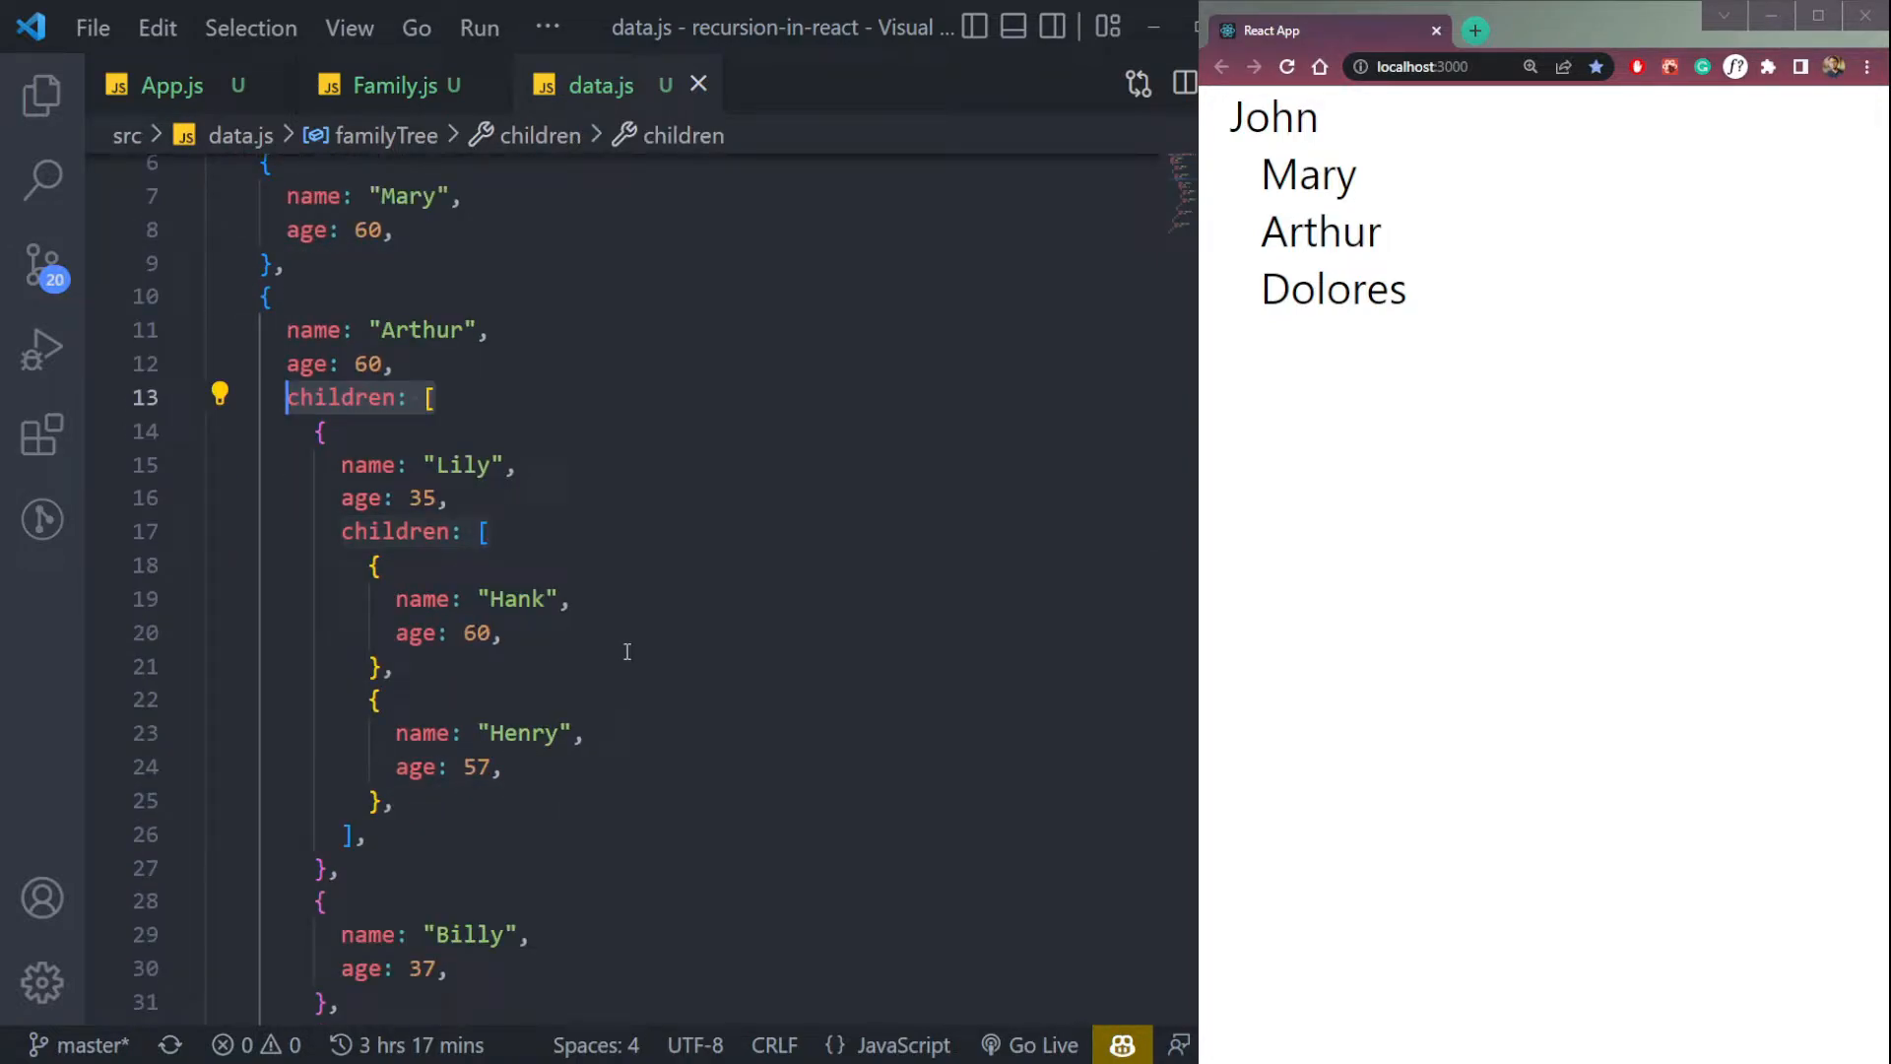
{"action": "left_click", "coordinate": [388, 84]}
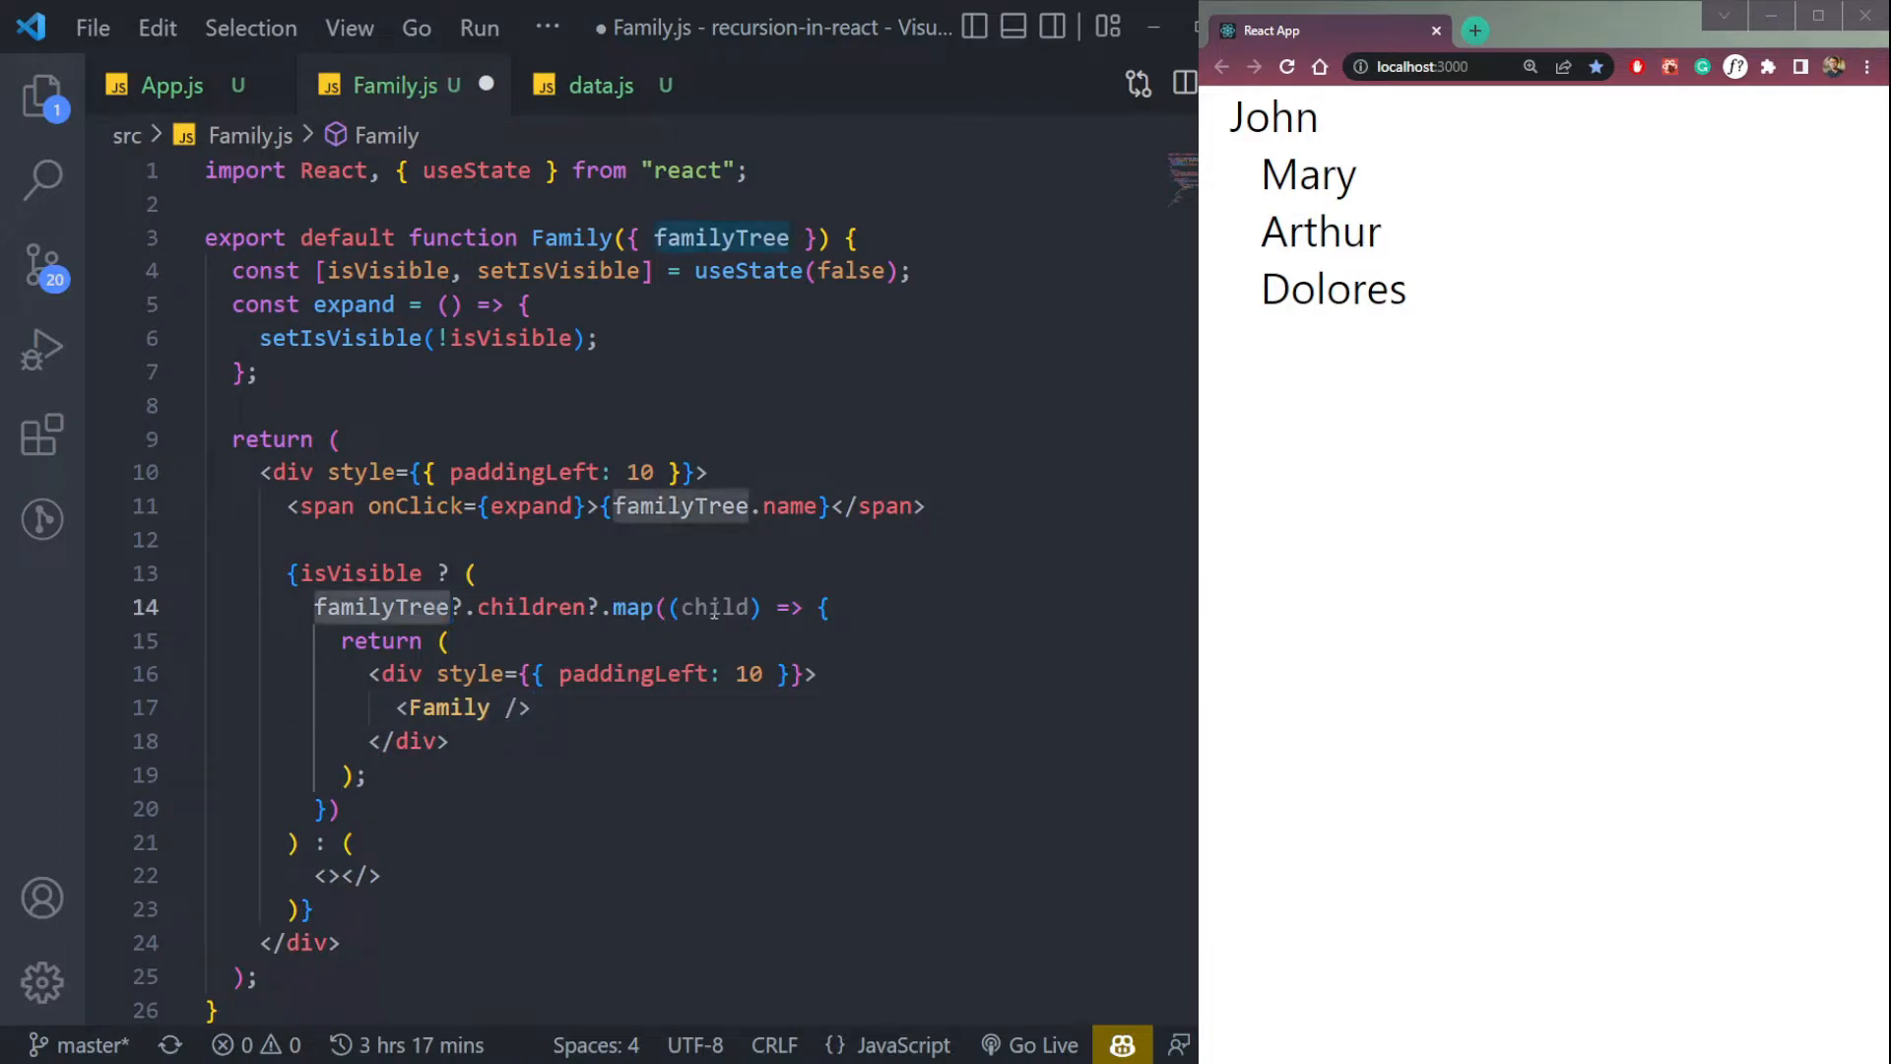
{"action": "left_click", "coordinate": [715, 607]}
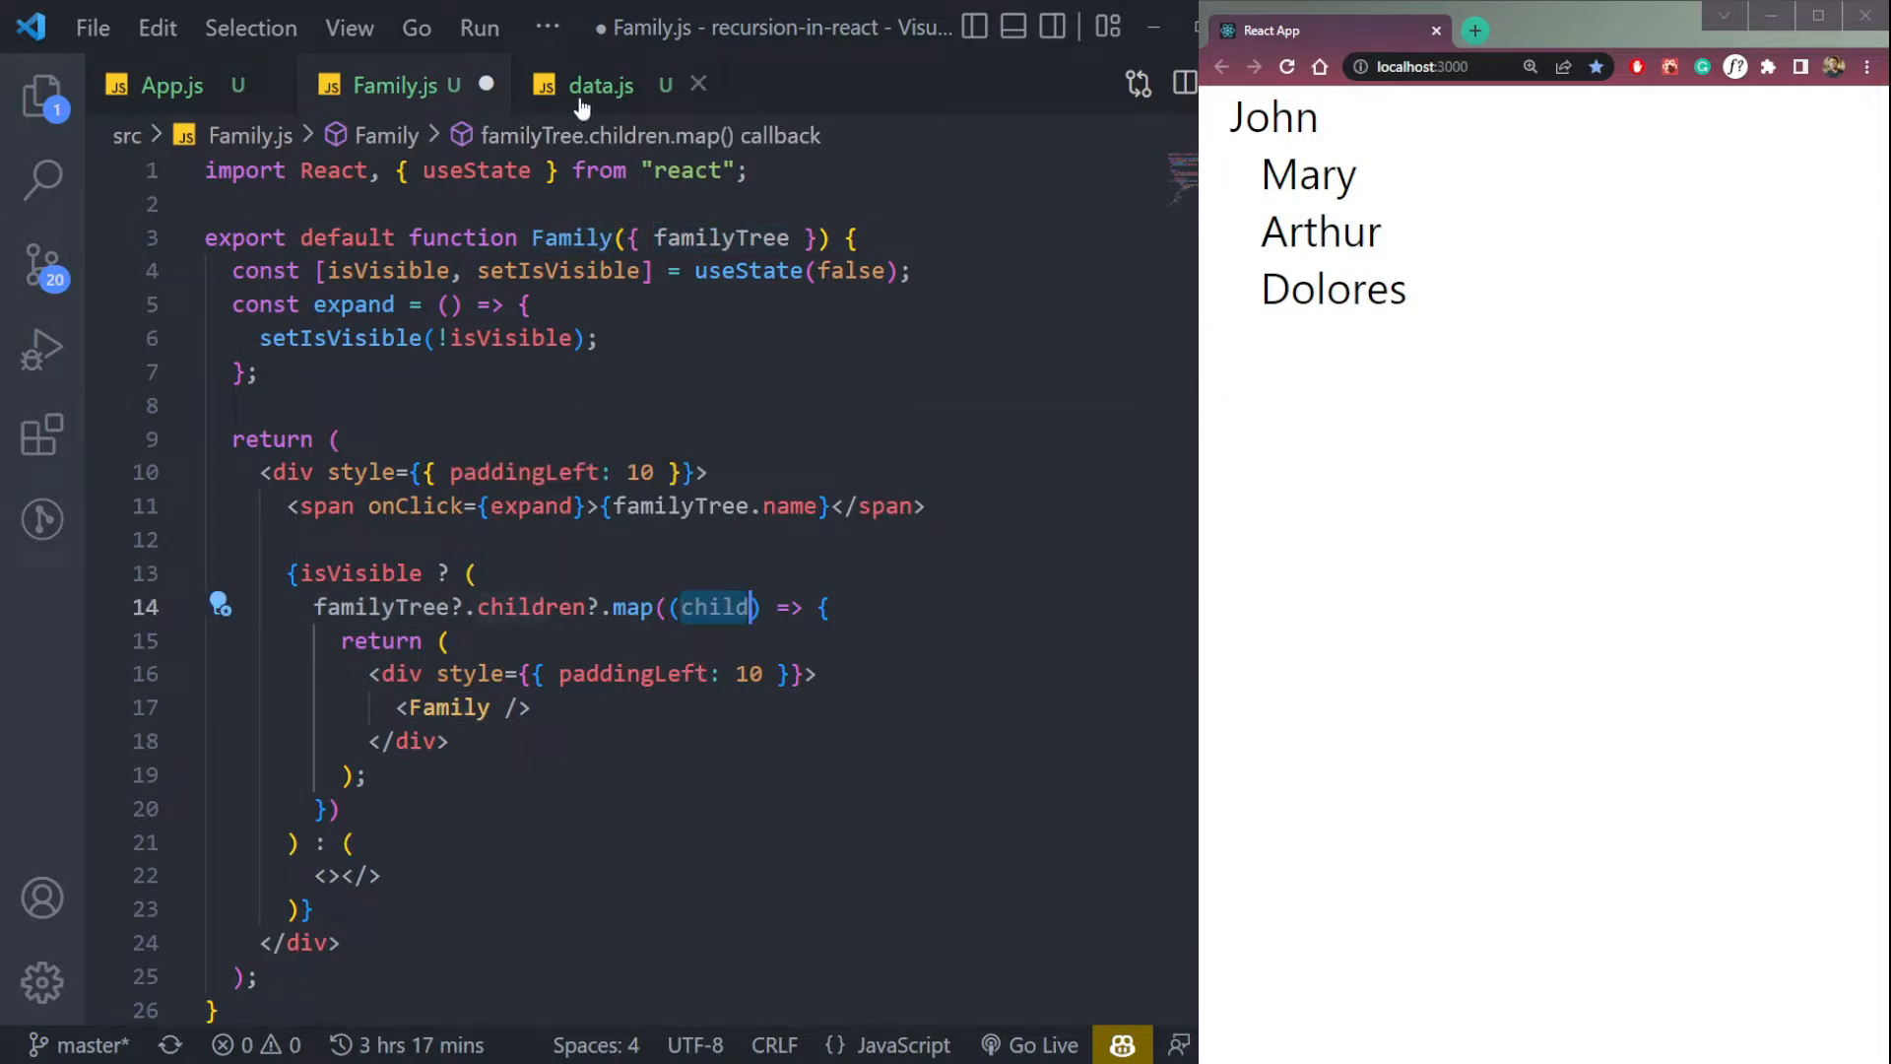
{"action": "left_click", "coordinate": [600, 85]}
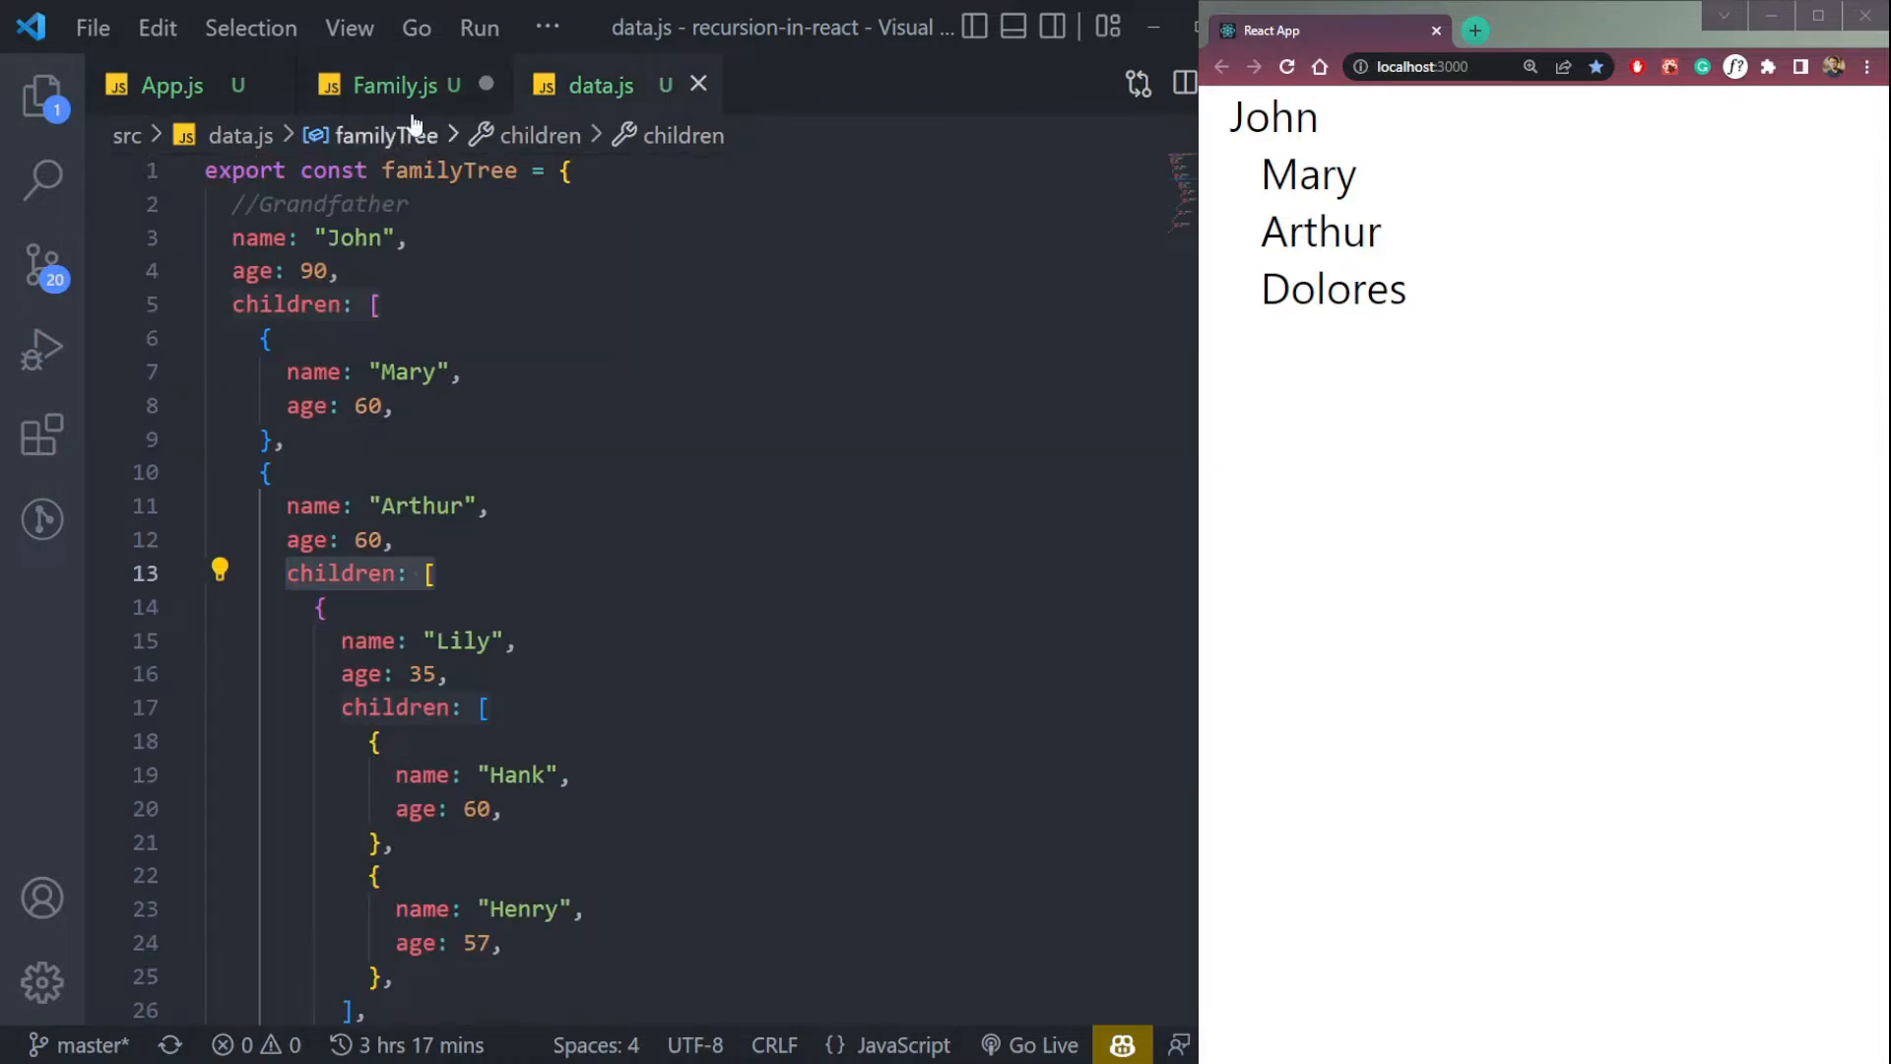
{"action": "left_click", "coordinate": [391, 85]}
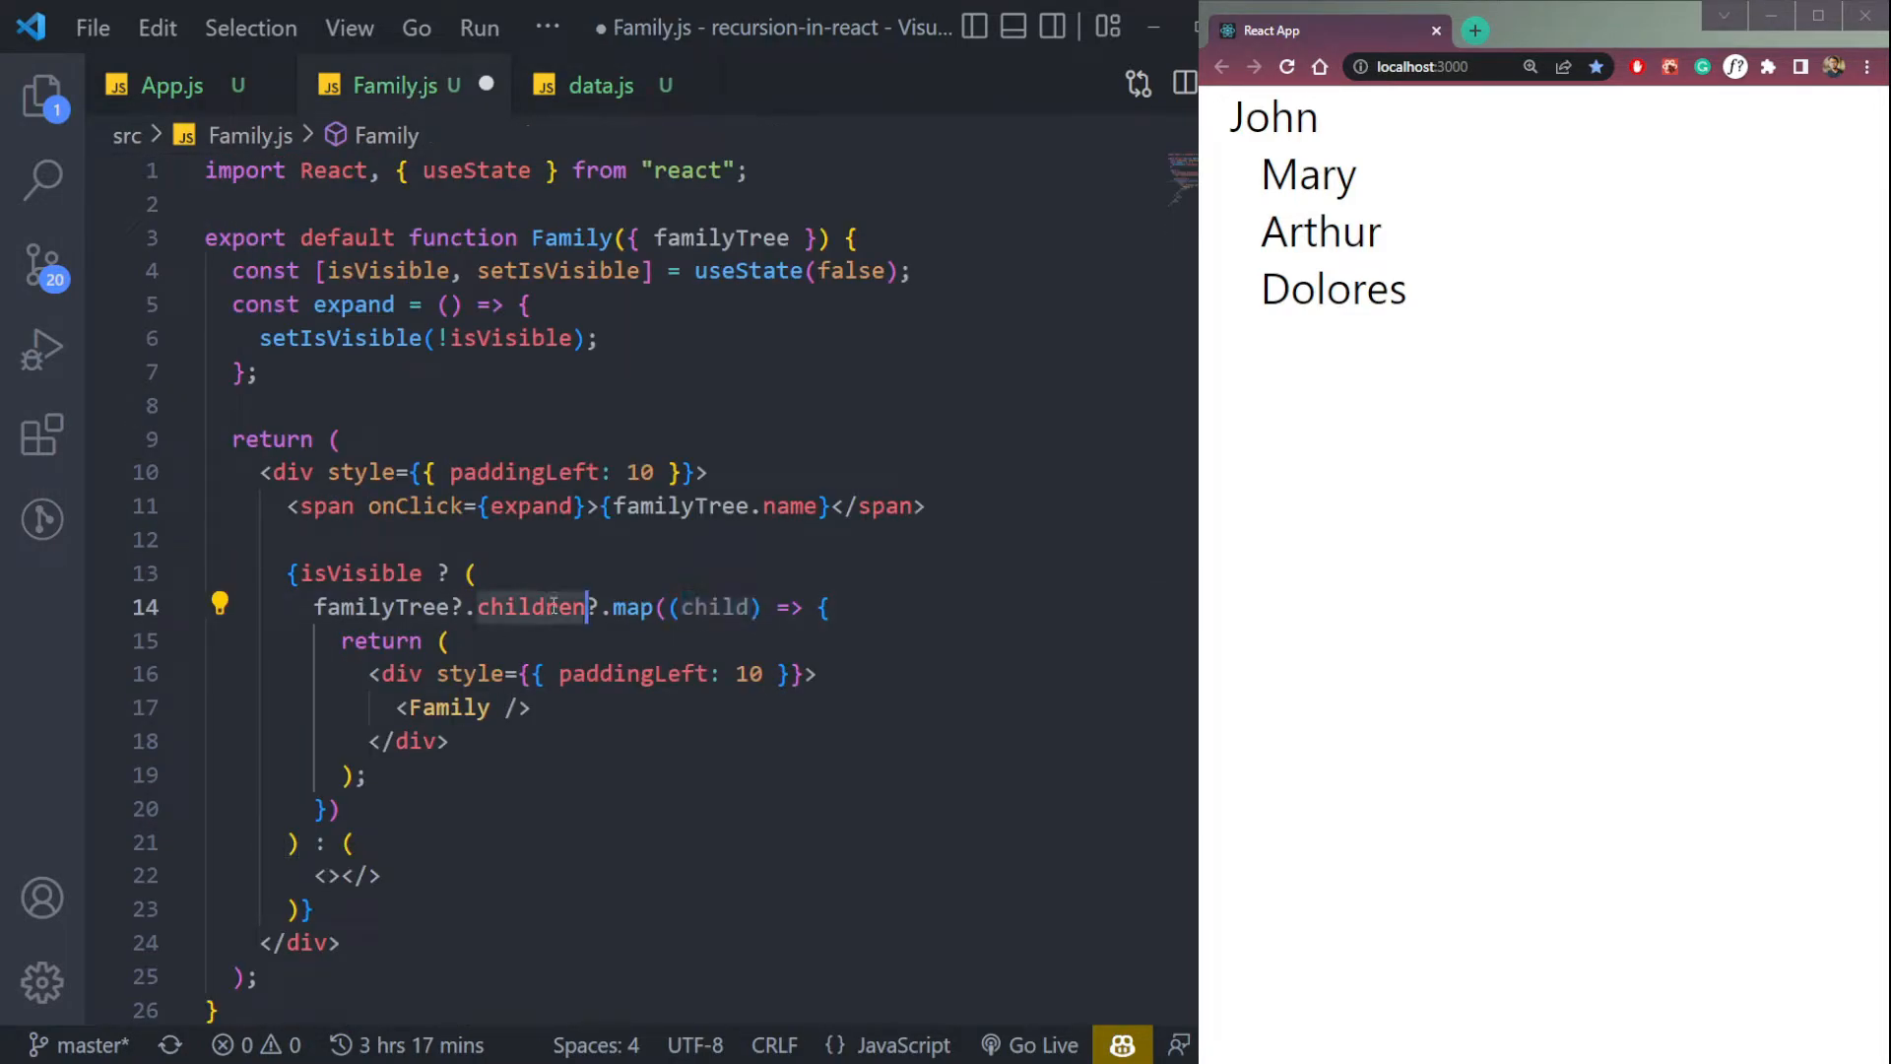
{"action": "left_click", "coordinate": [599, 86]}
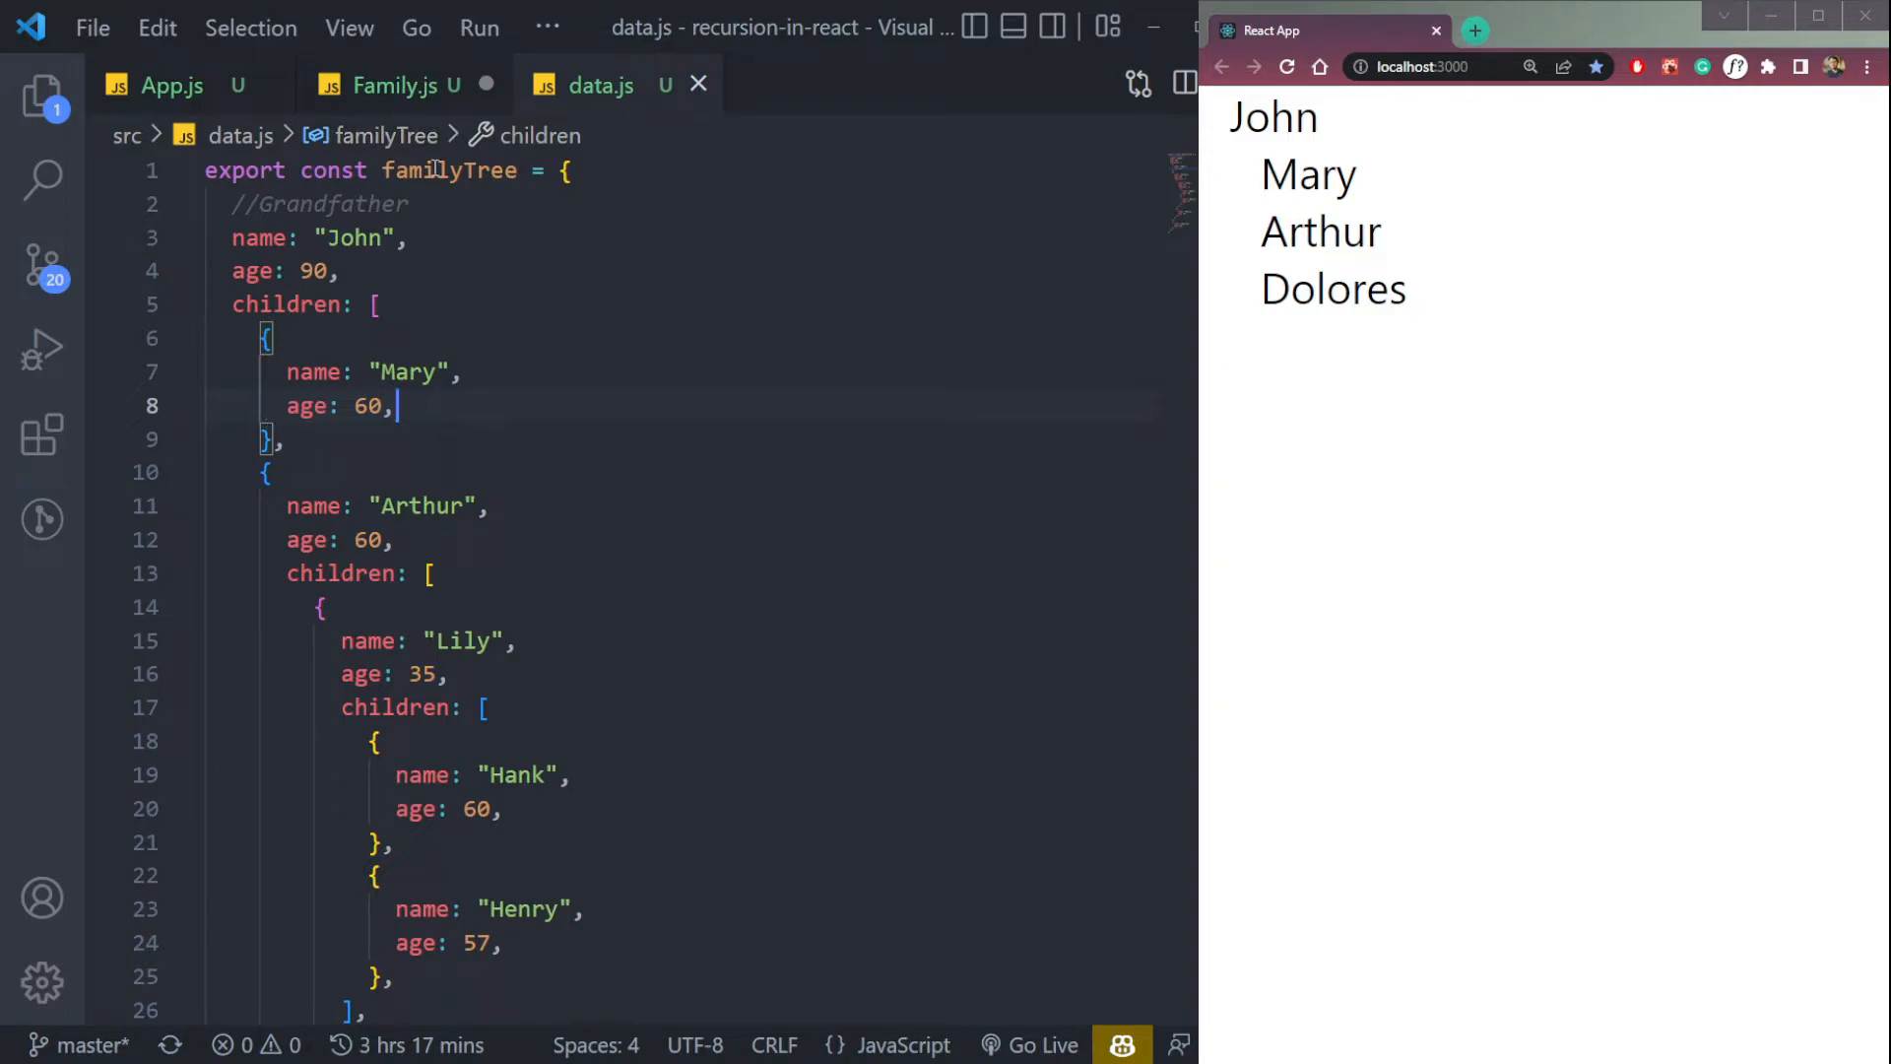
{"action": "left_click", "coordinate": [391, 86]}
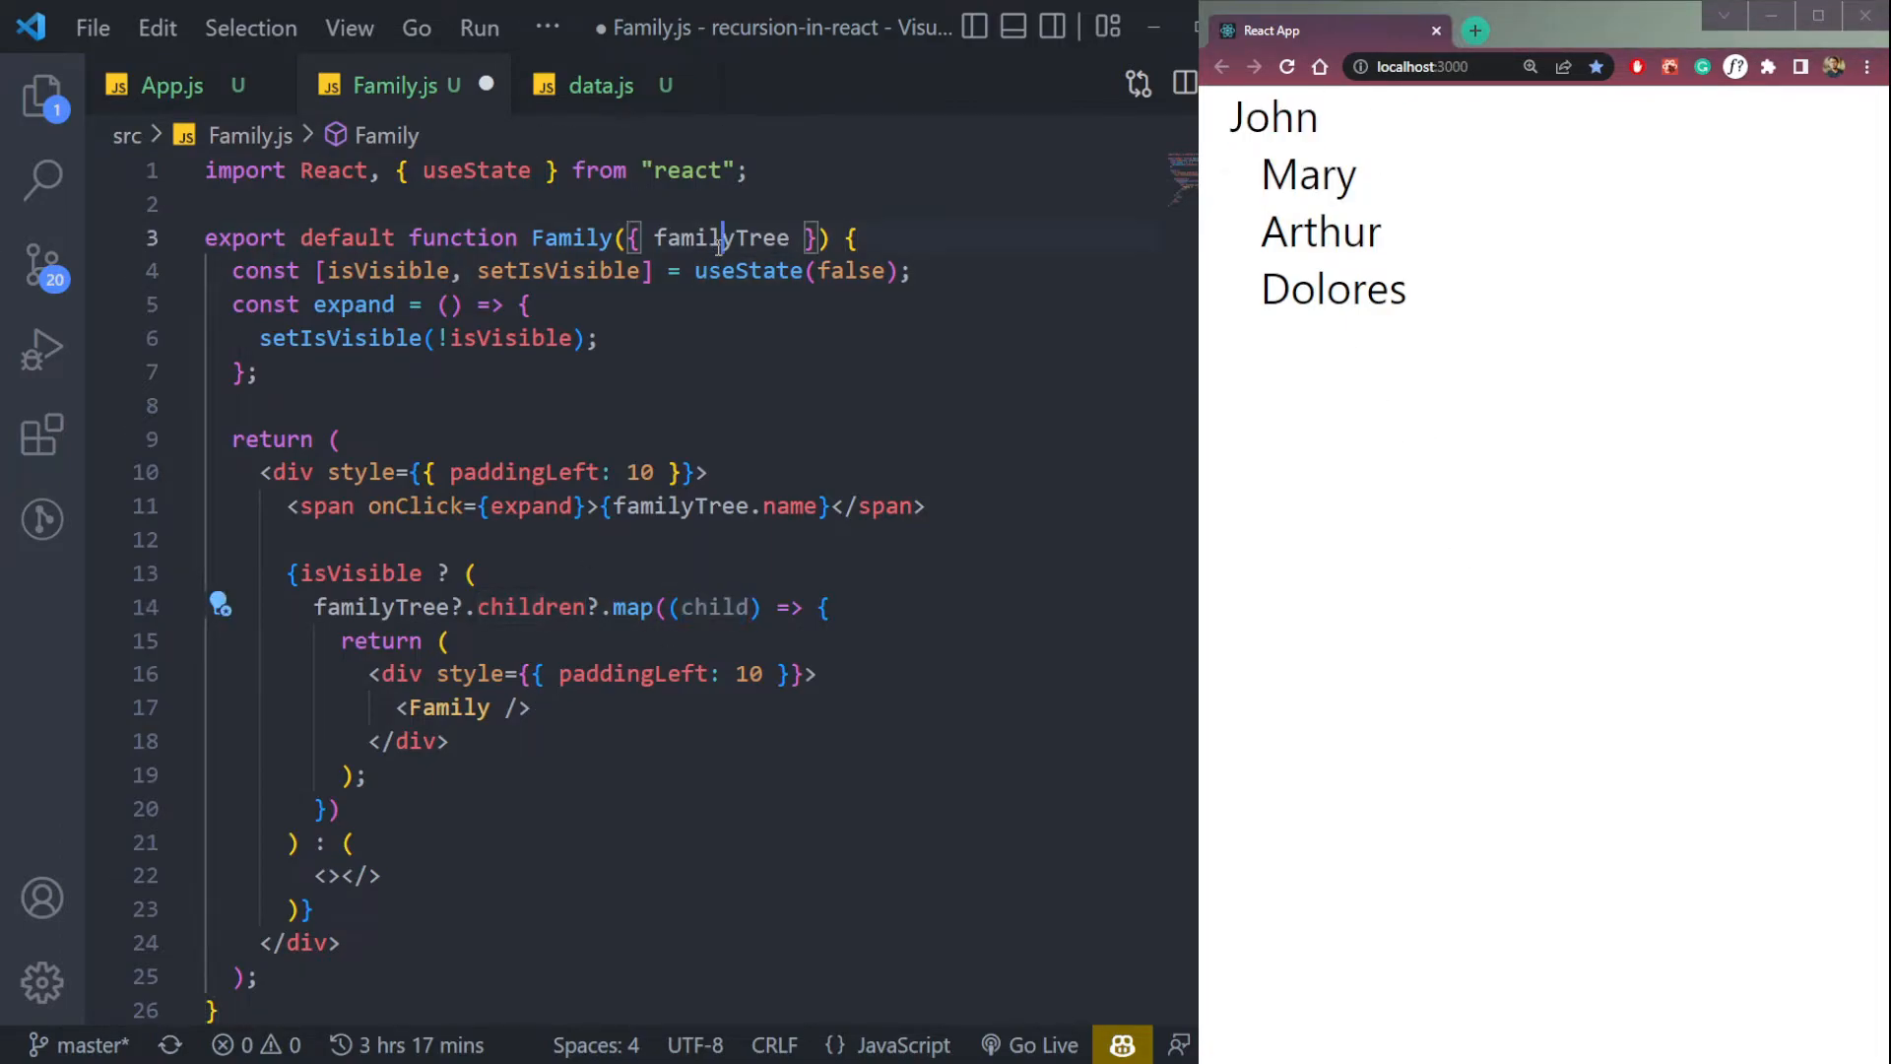
Step: Pass familyTree={child} to the nested <Family /> element
{"action": "type", "text": "familyTree="}
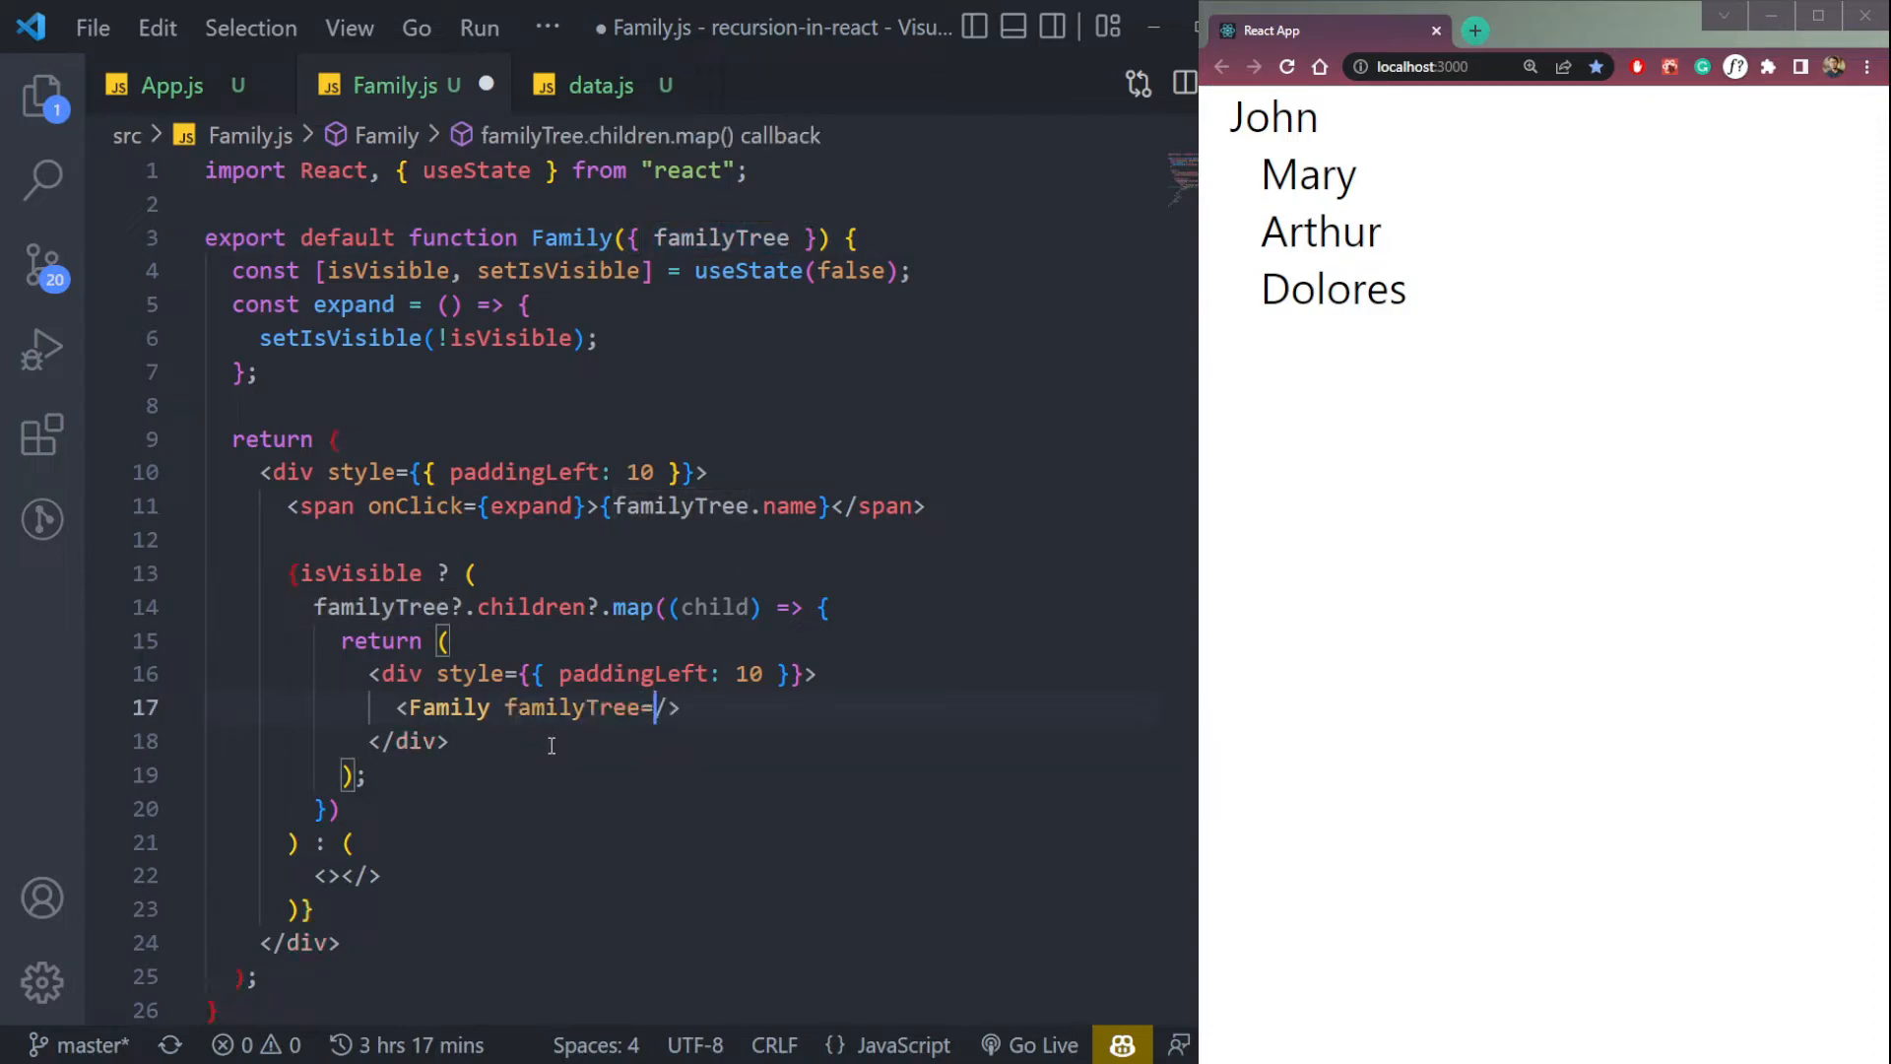
{"action": "type", "text": "{}"}
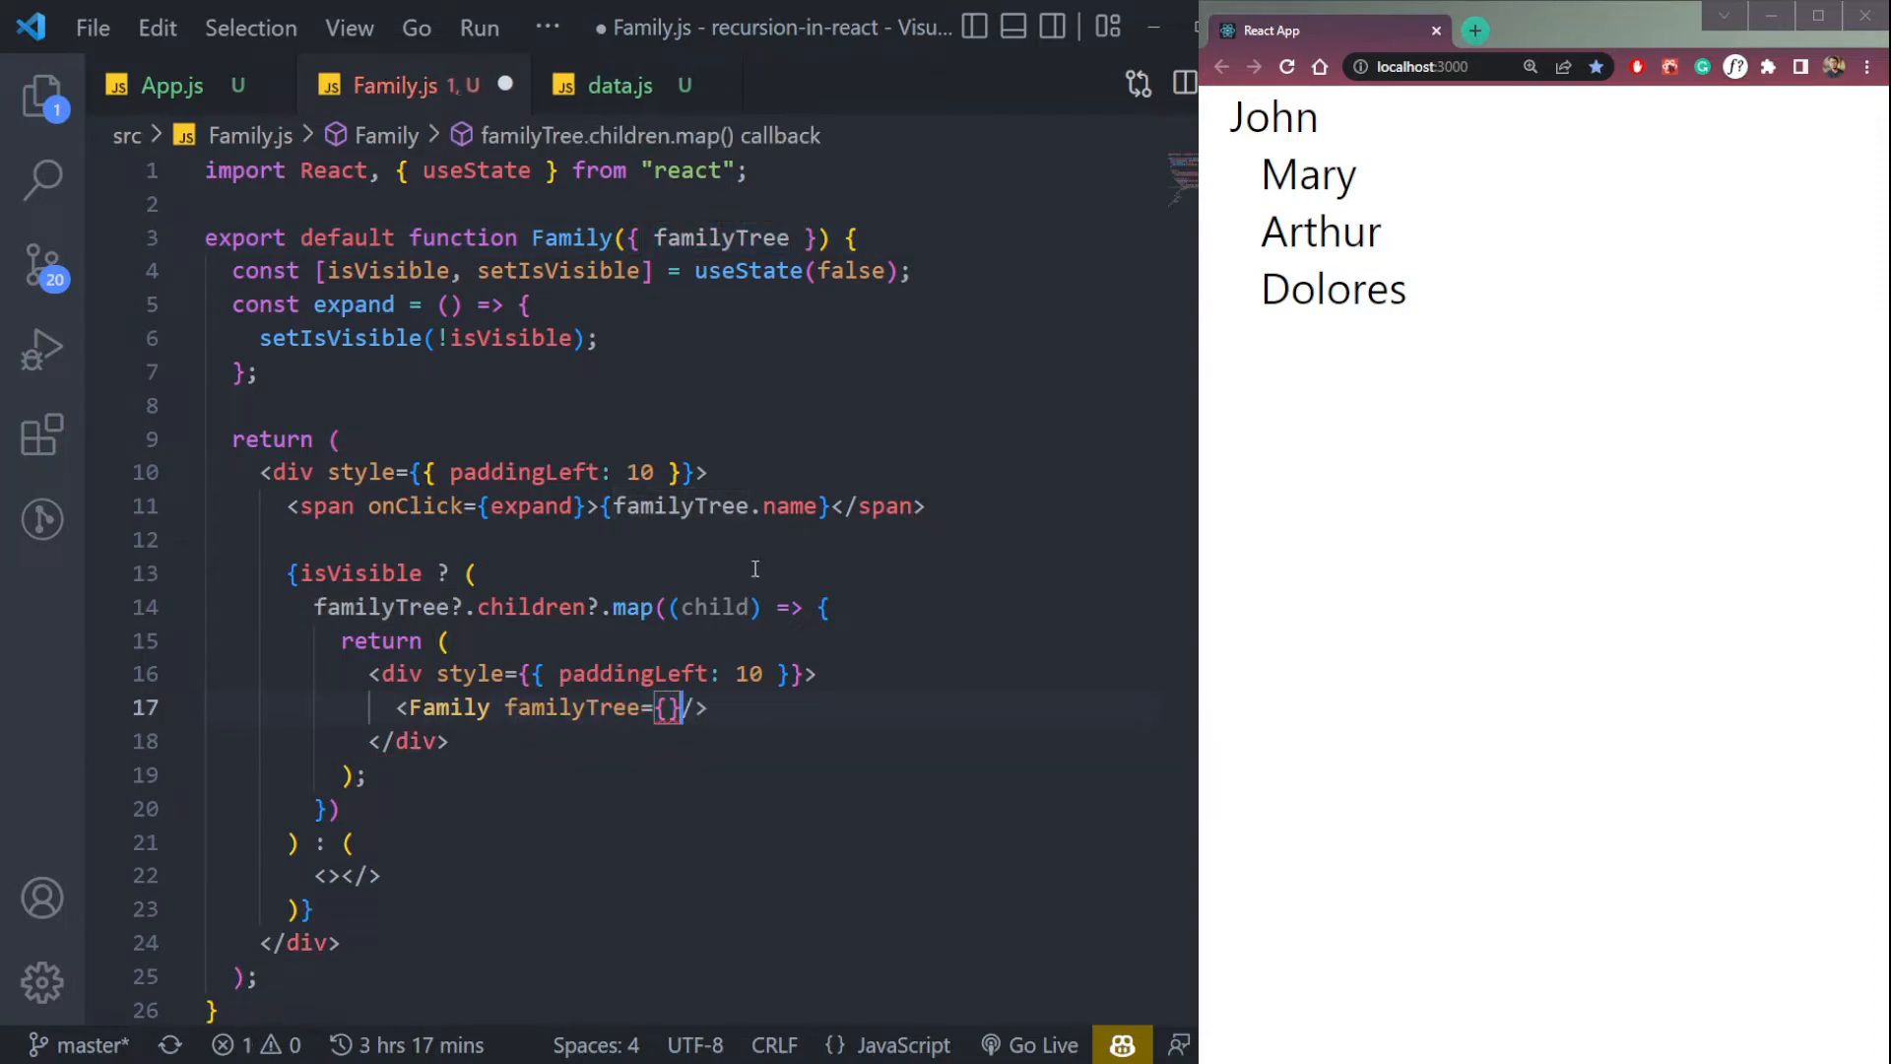
{"action": "type", "text": "child"}
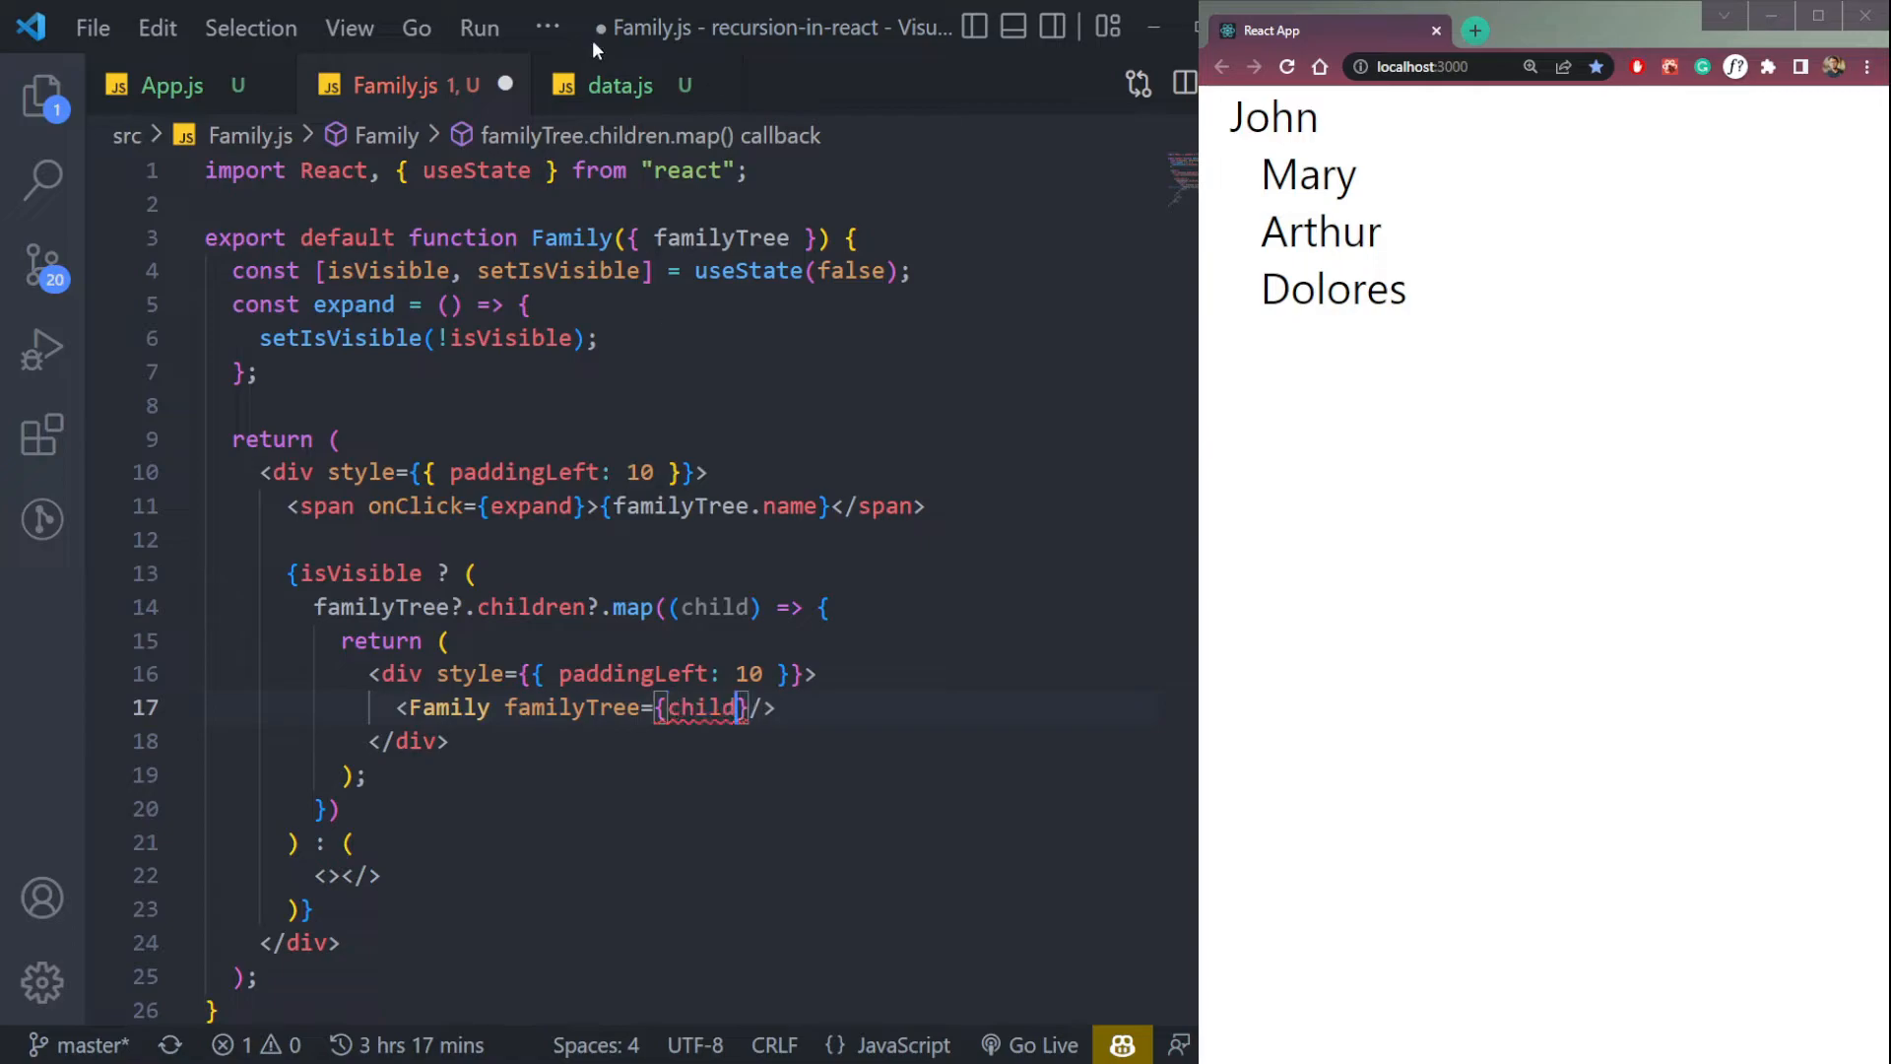
Step: Check the nested children in data.js against the code and save Family.js
{"action": "left_click", "coordinate": [601, 85]}
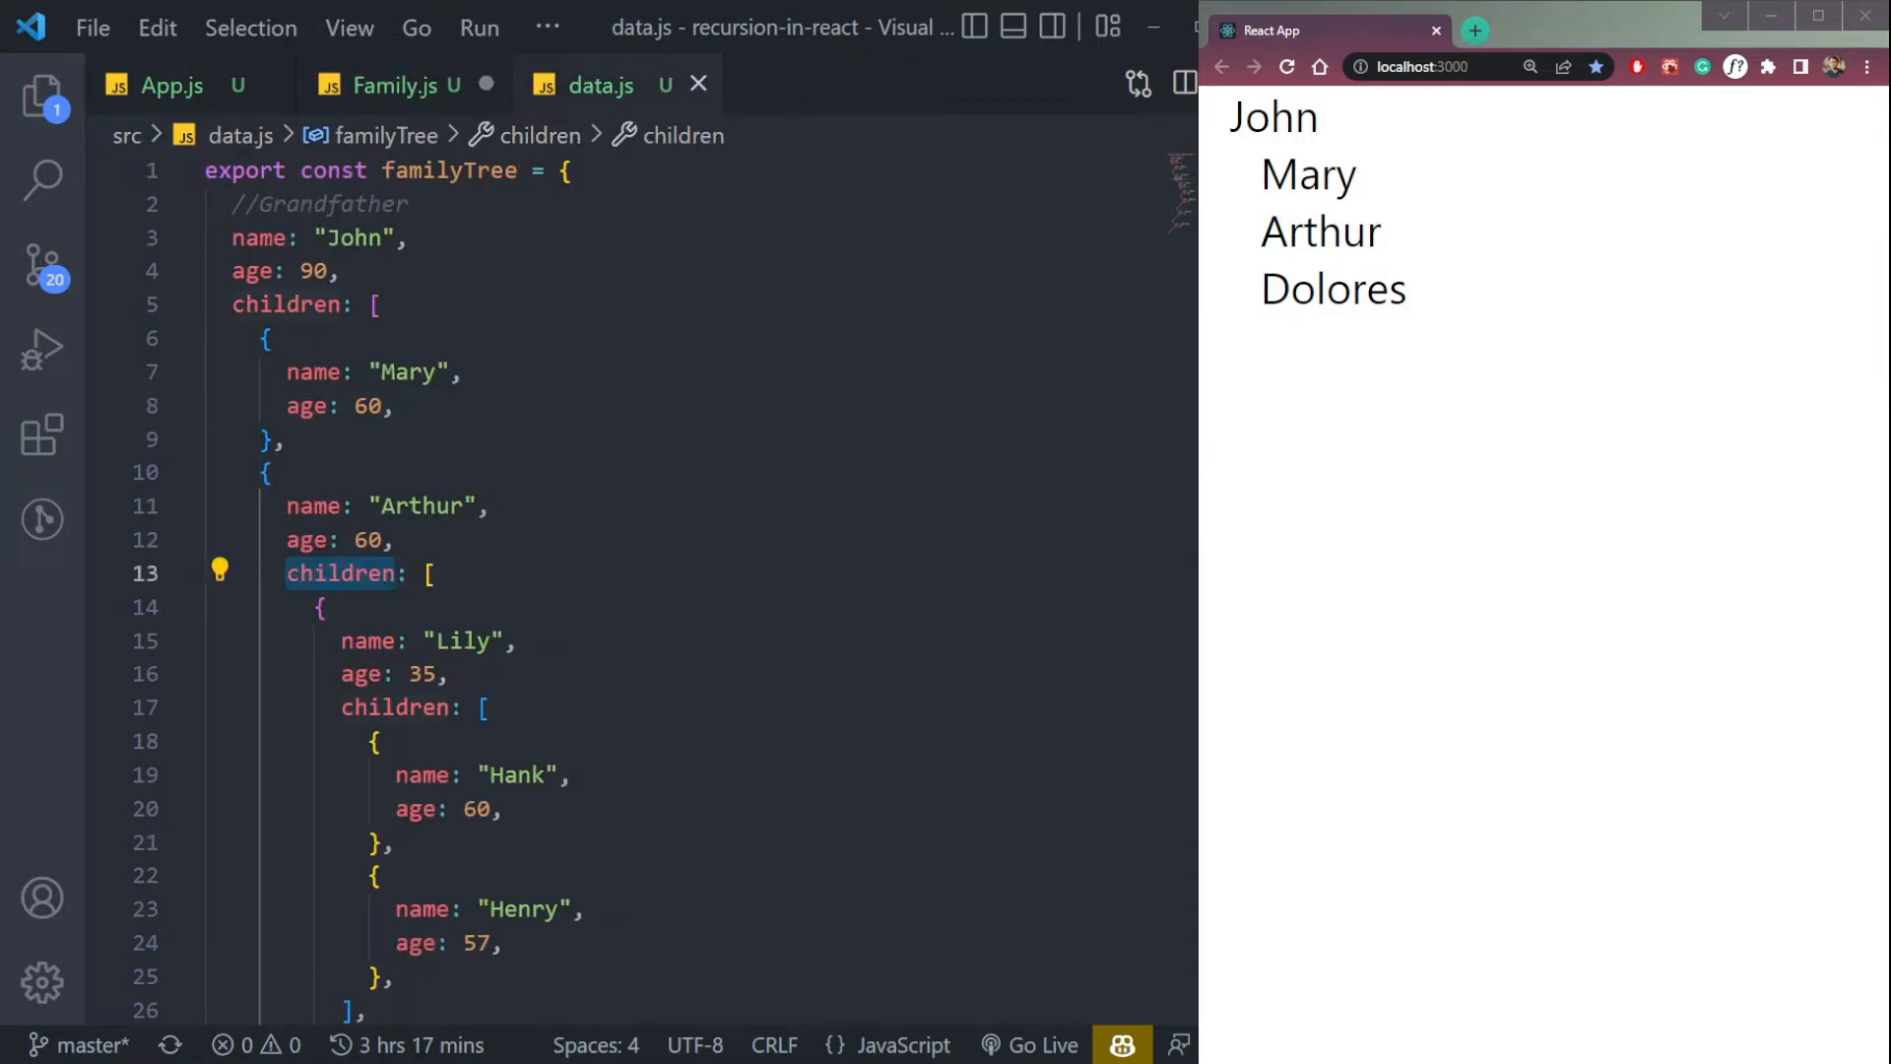
{"action": "left_click", "coordinate": [386, 86]}
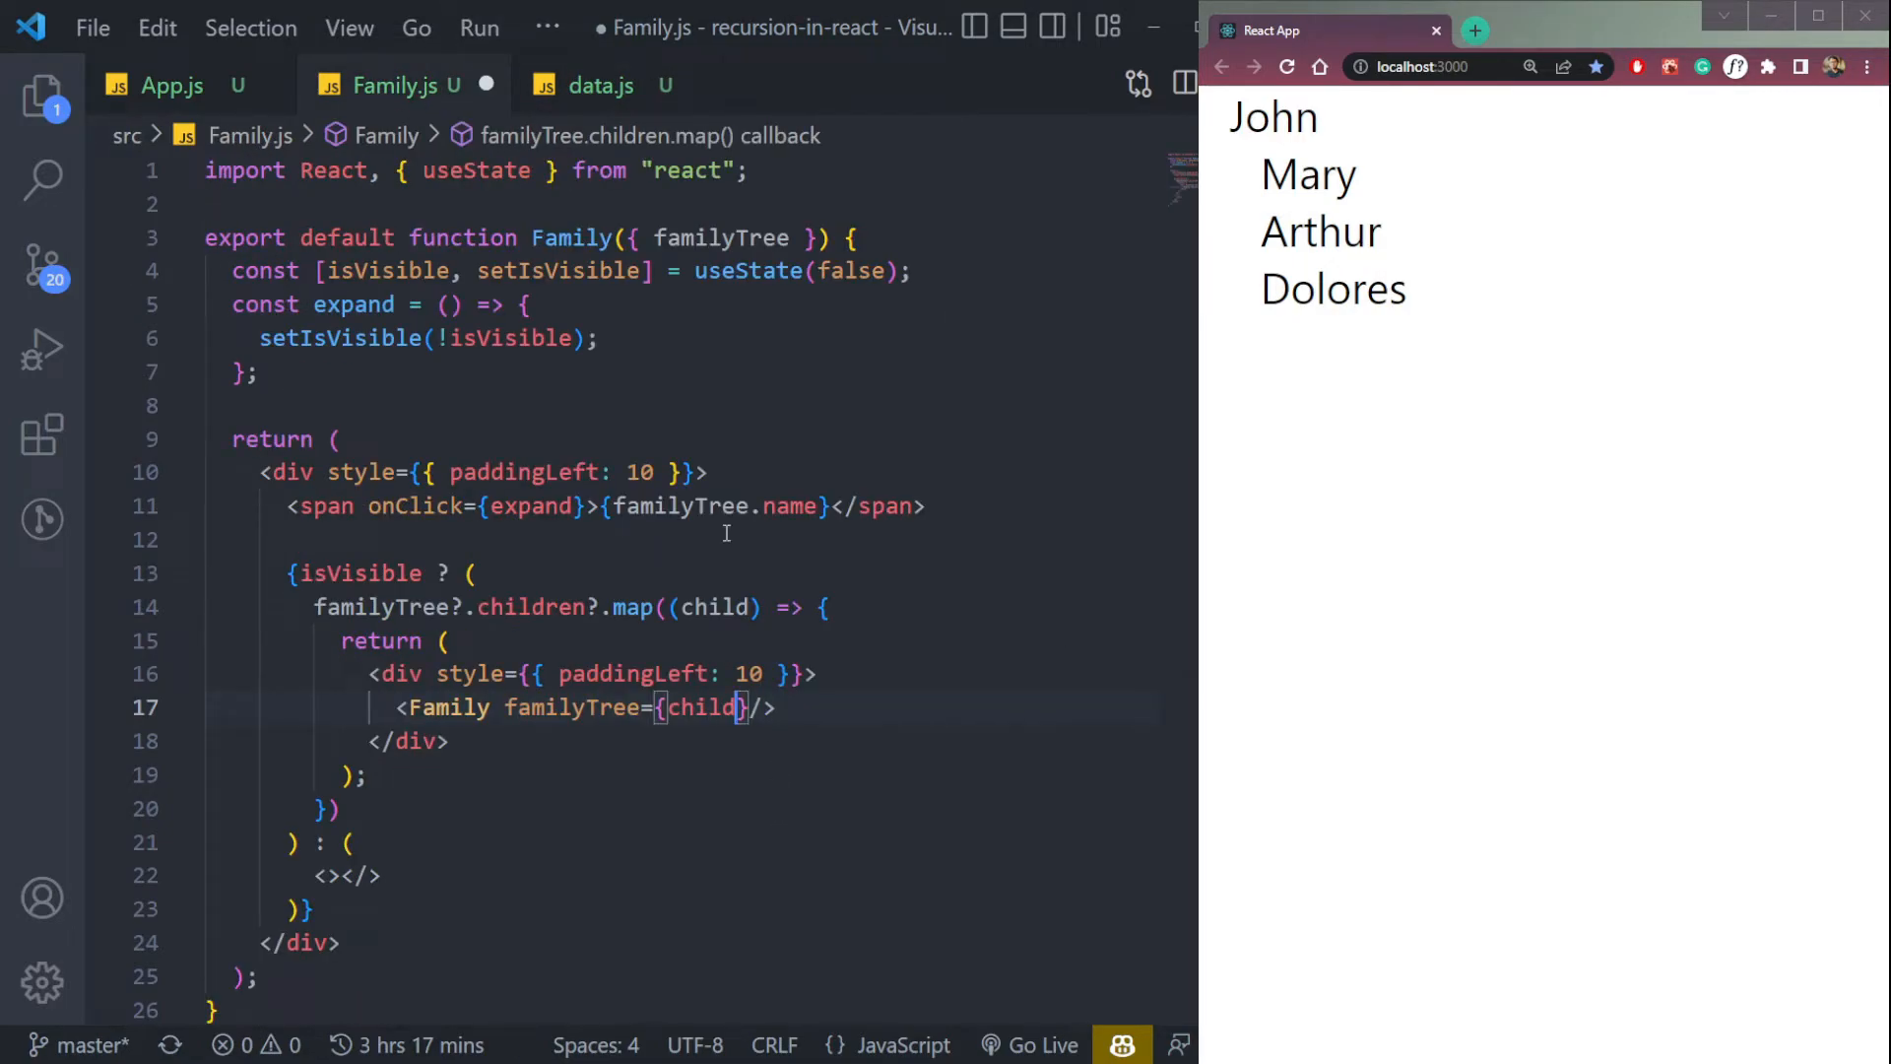
{"action": "left_click", "coordinate": [600, 86]}
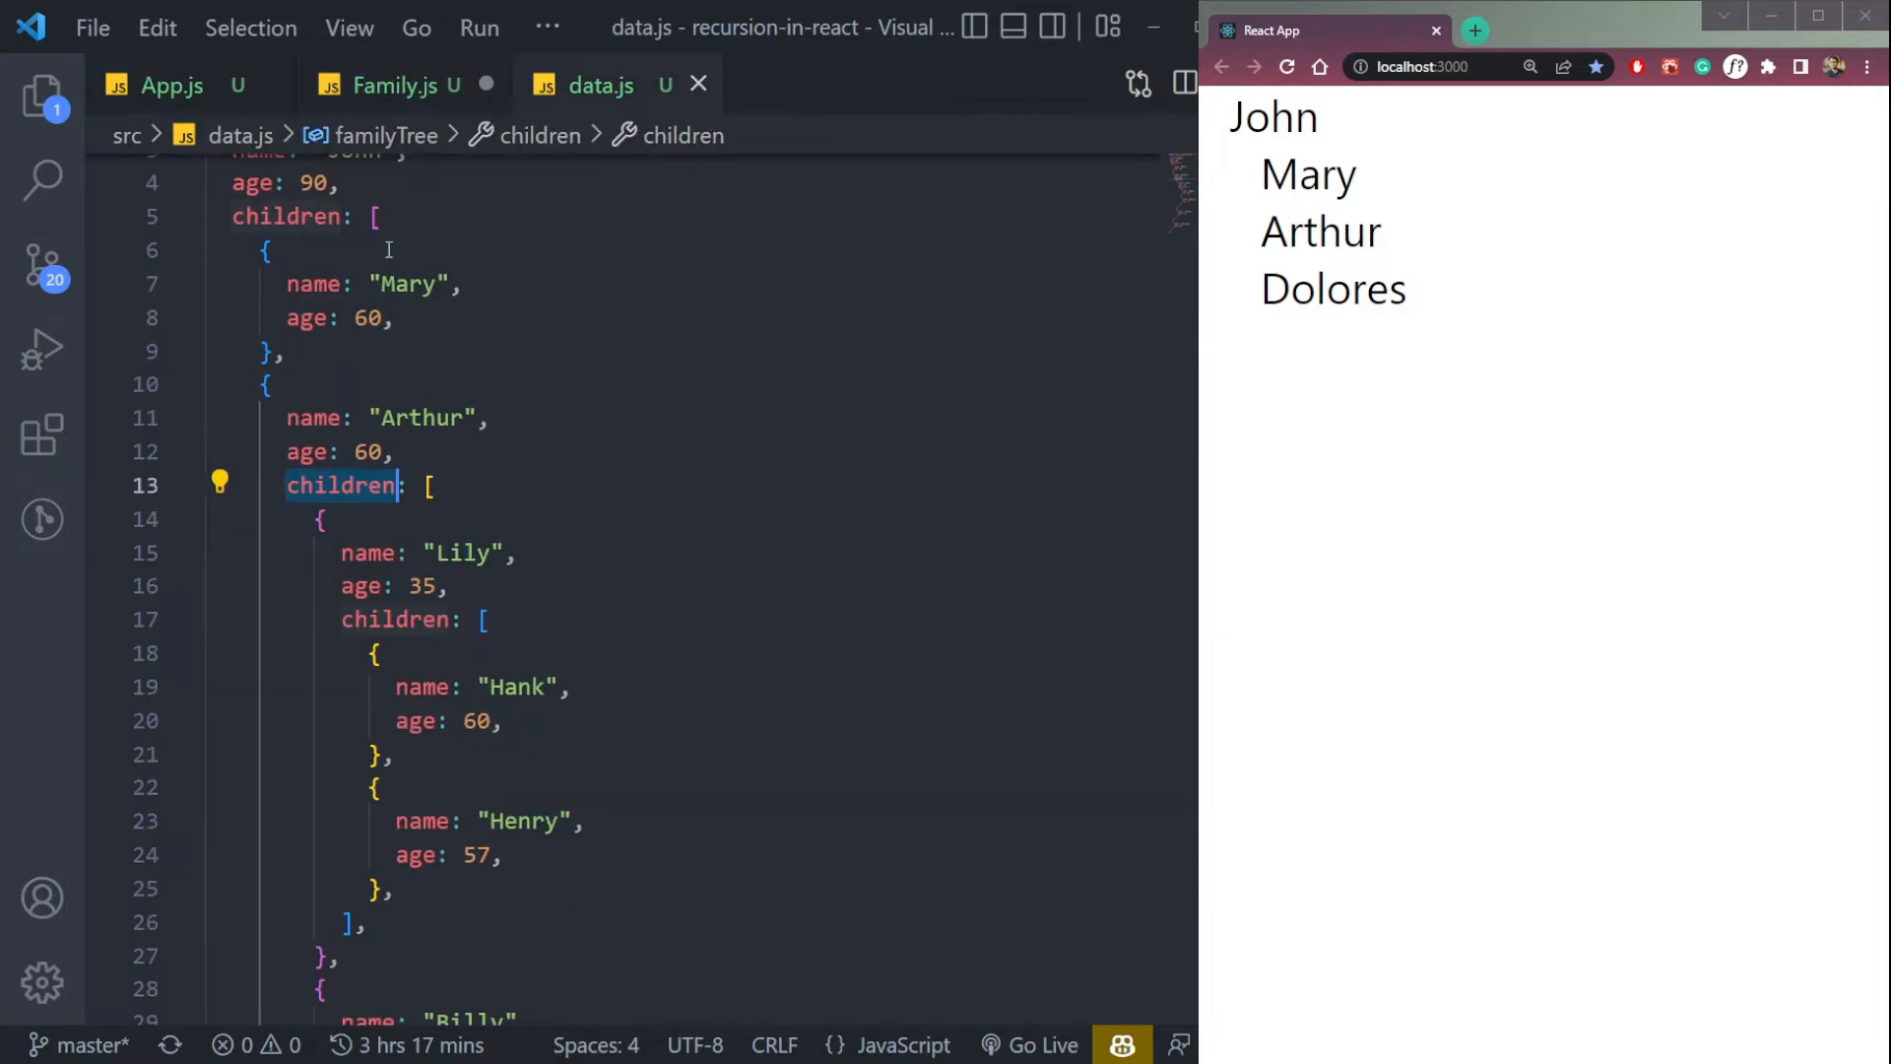
{"action": "left_click", "coordinate": [392, 86]}
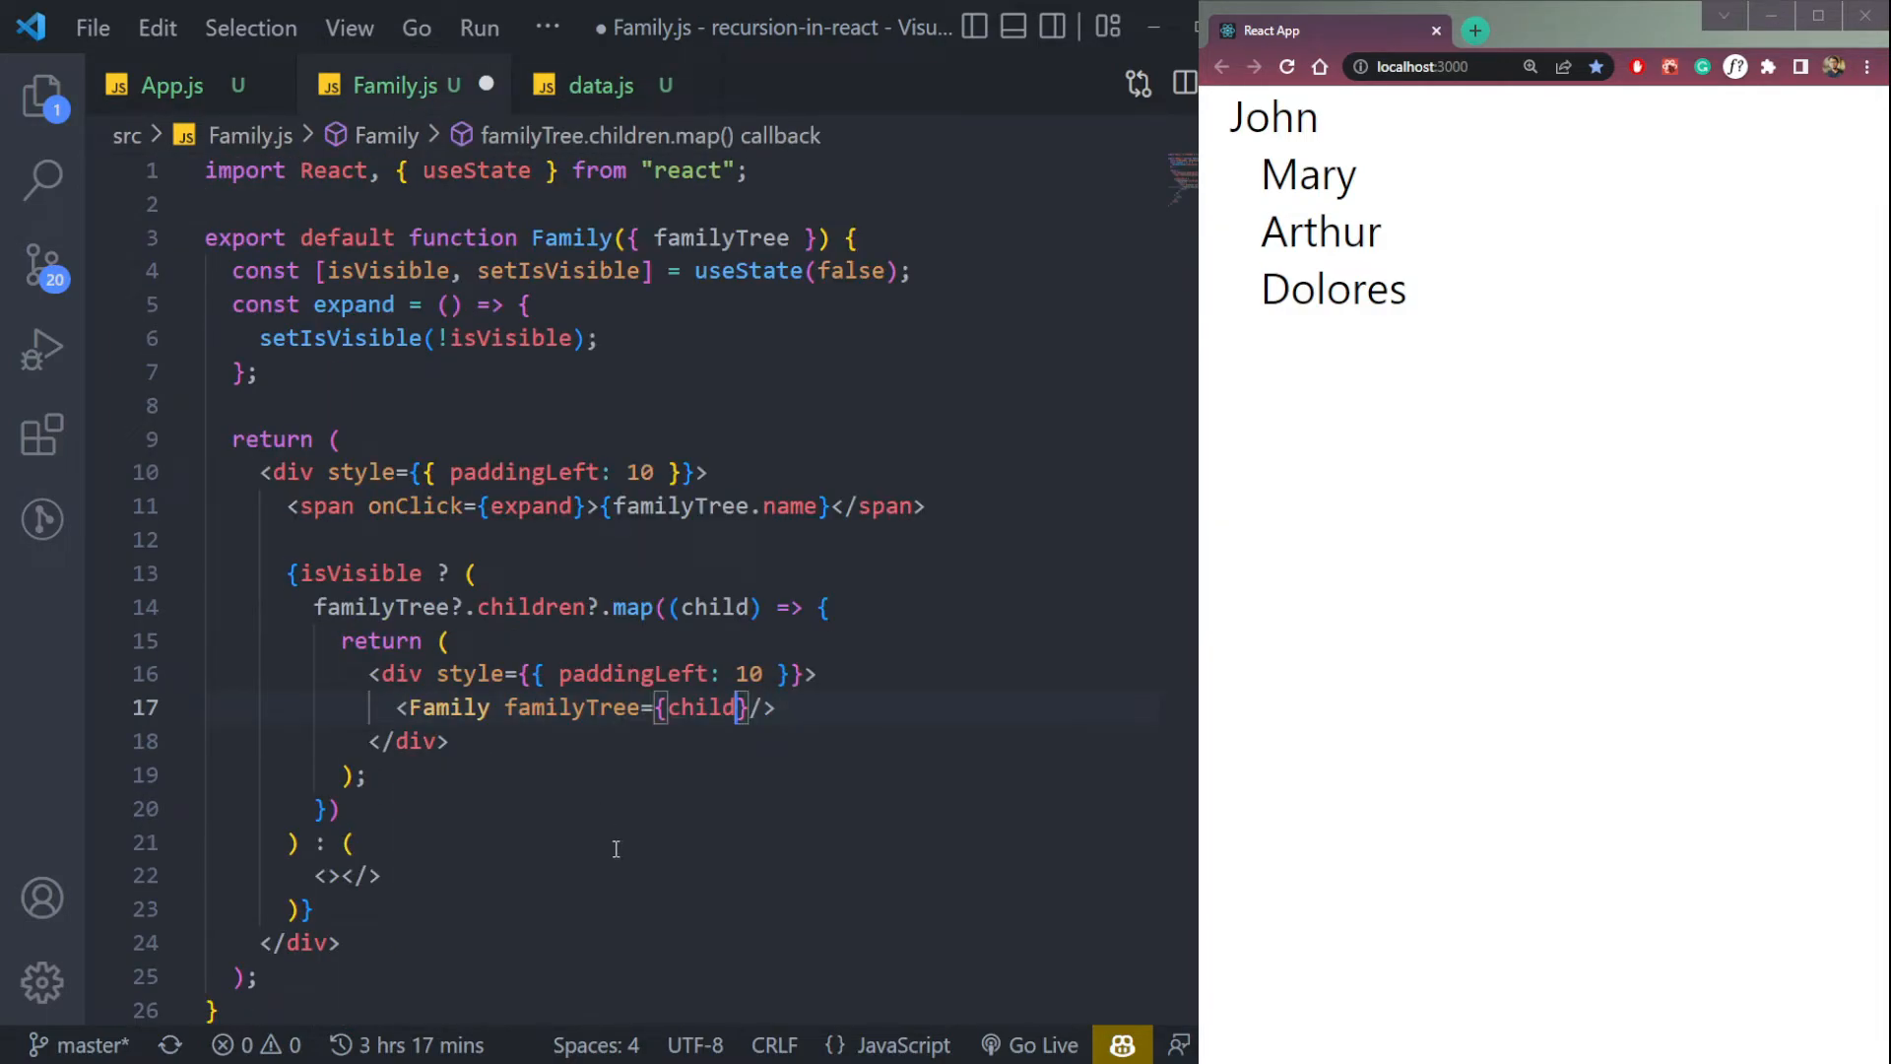
{"action": "key", "text": "ctrl+s"}
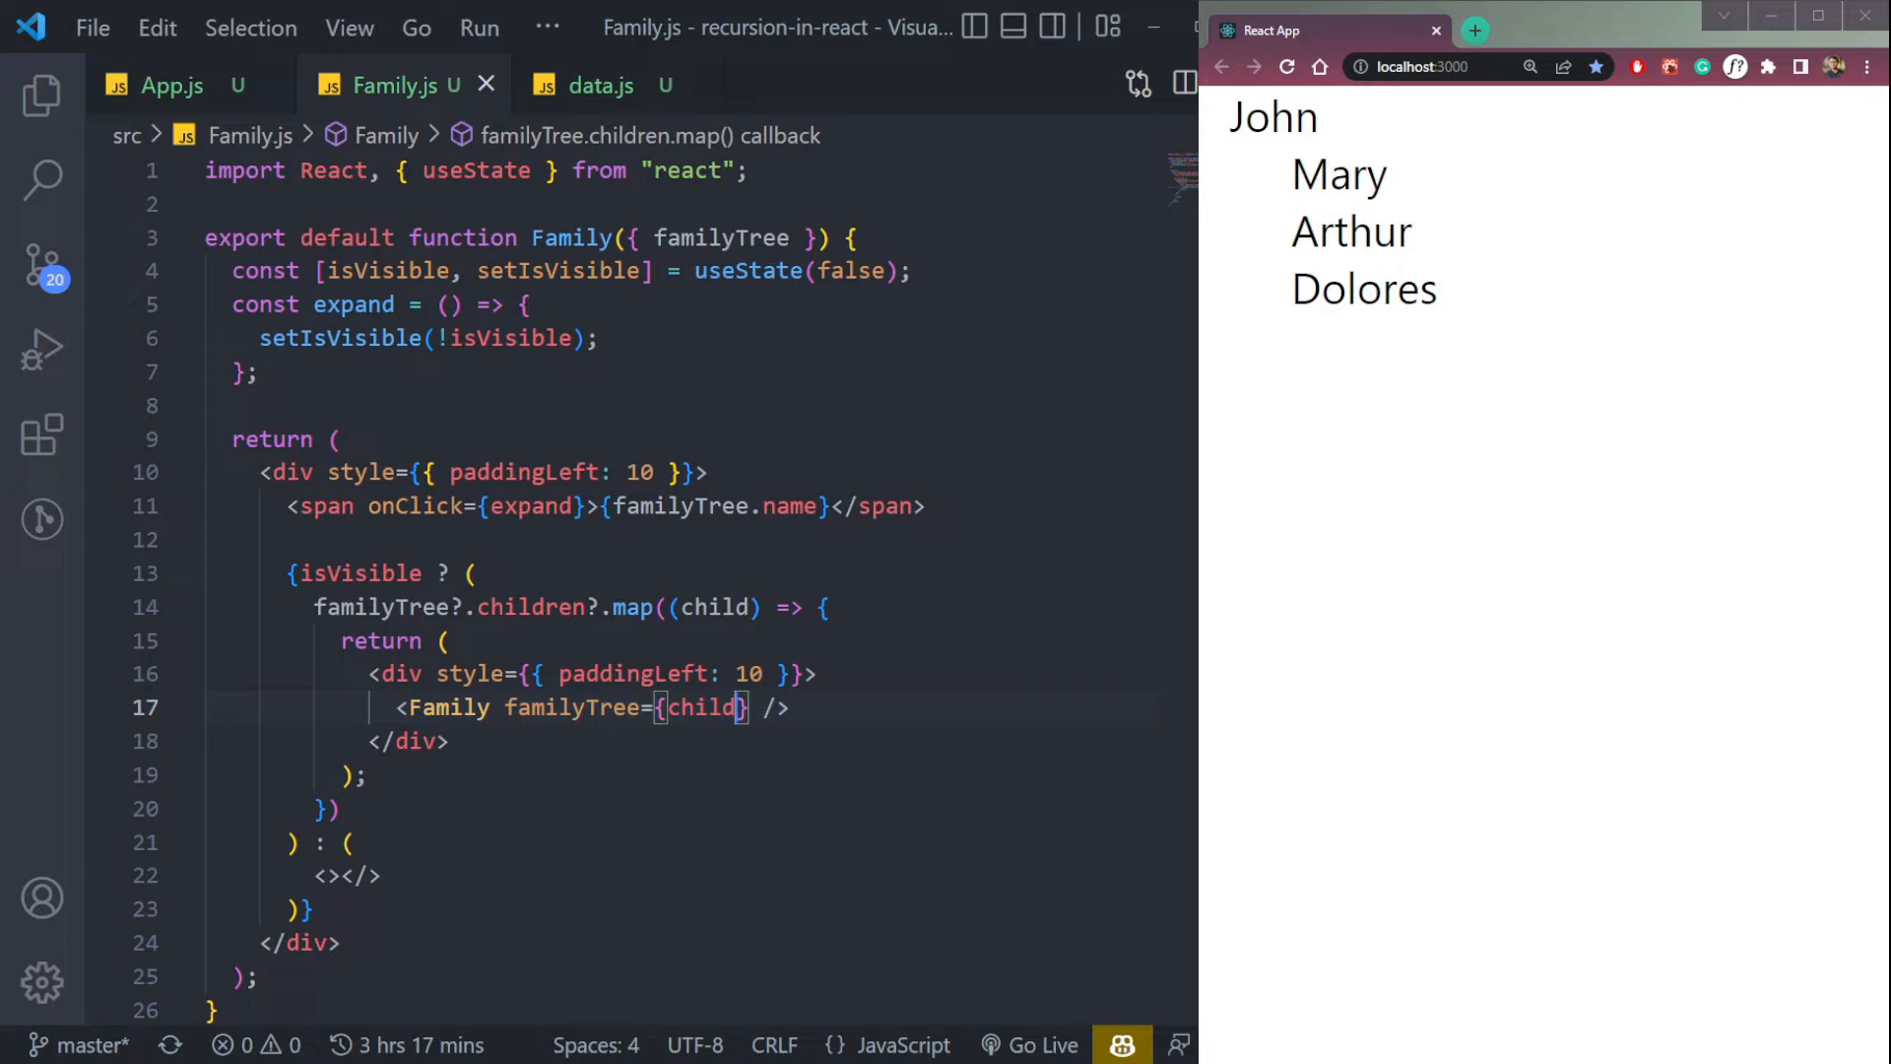
Step: Toggle John off and on, expand Arthur to show Lily and Billy, and view data.js
{"action": "left_click", "coordinate": [1270, 117]}
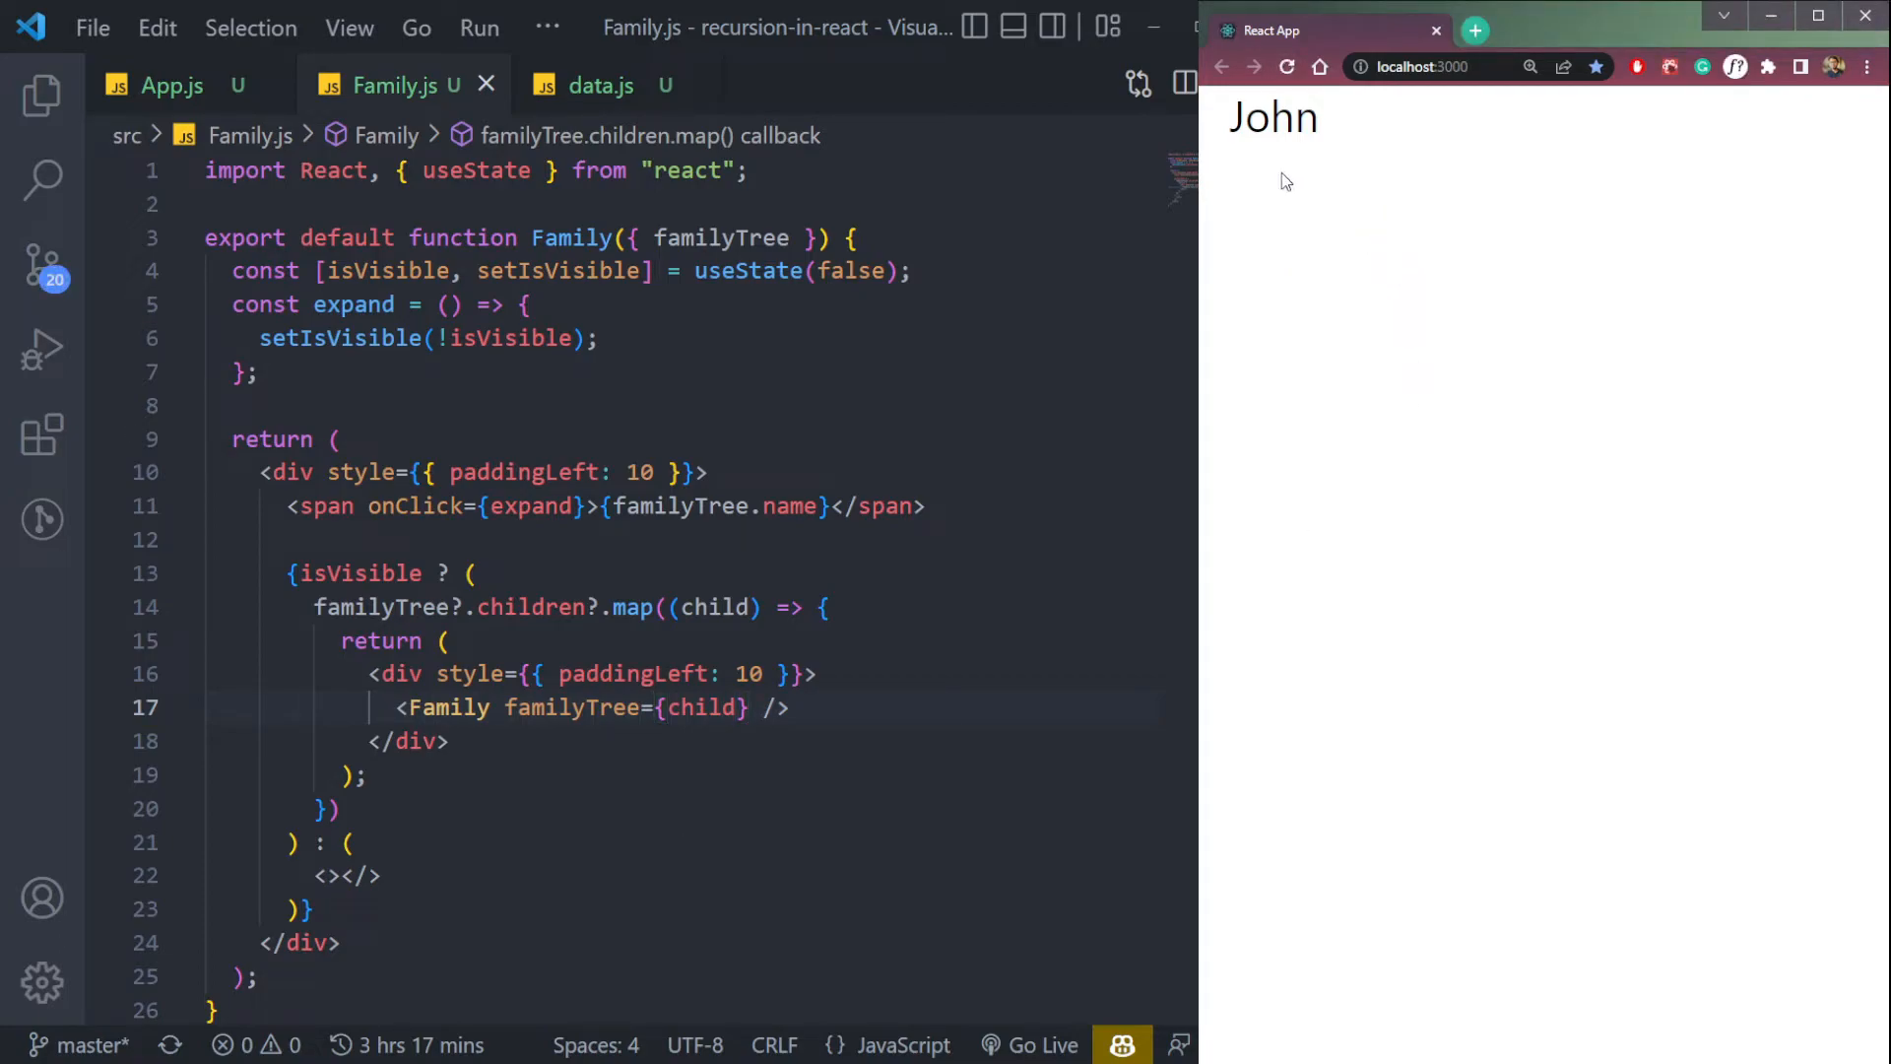
{"action": "left_click", "coordinate": [1273, 117]}
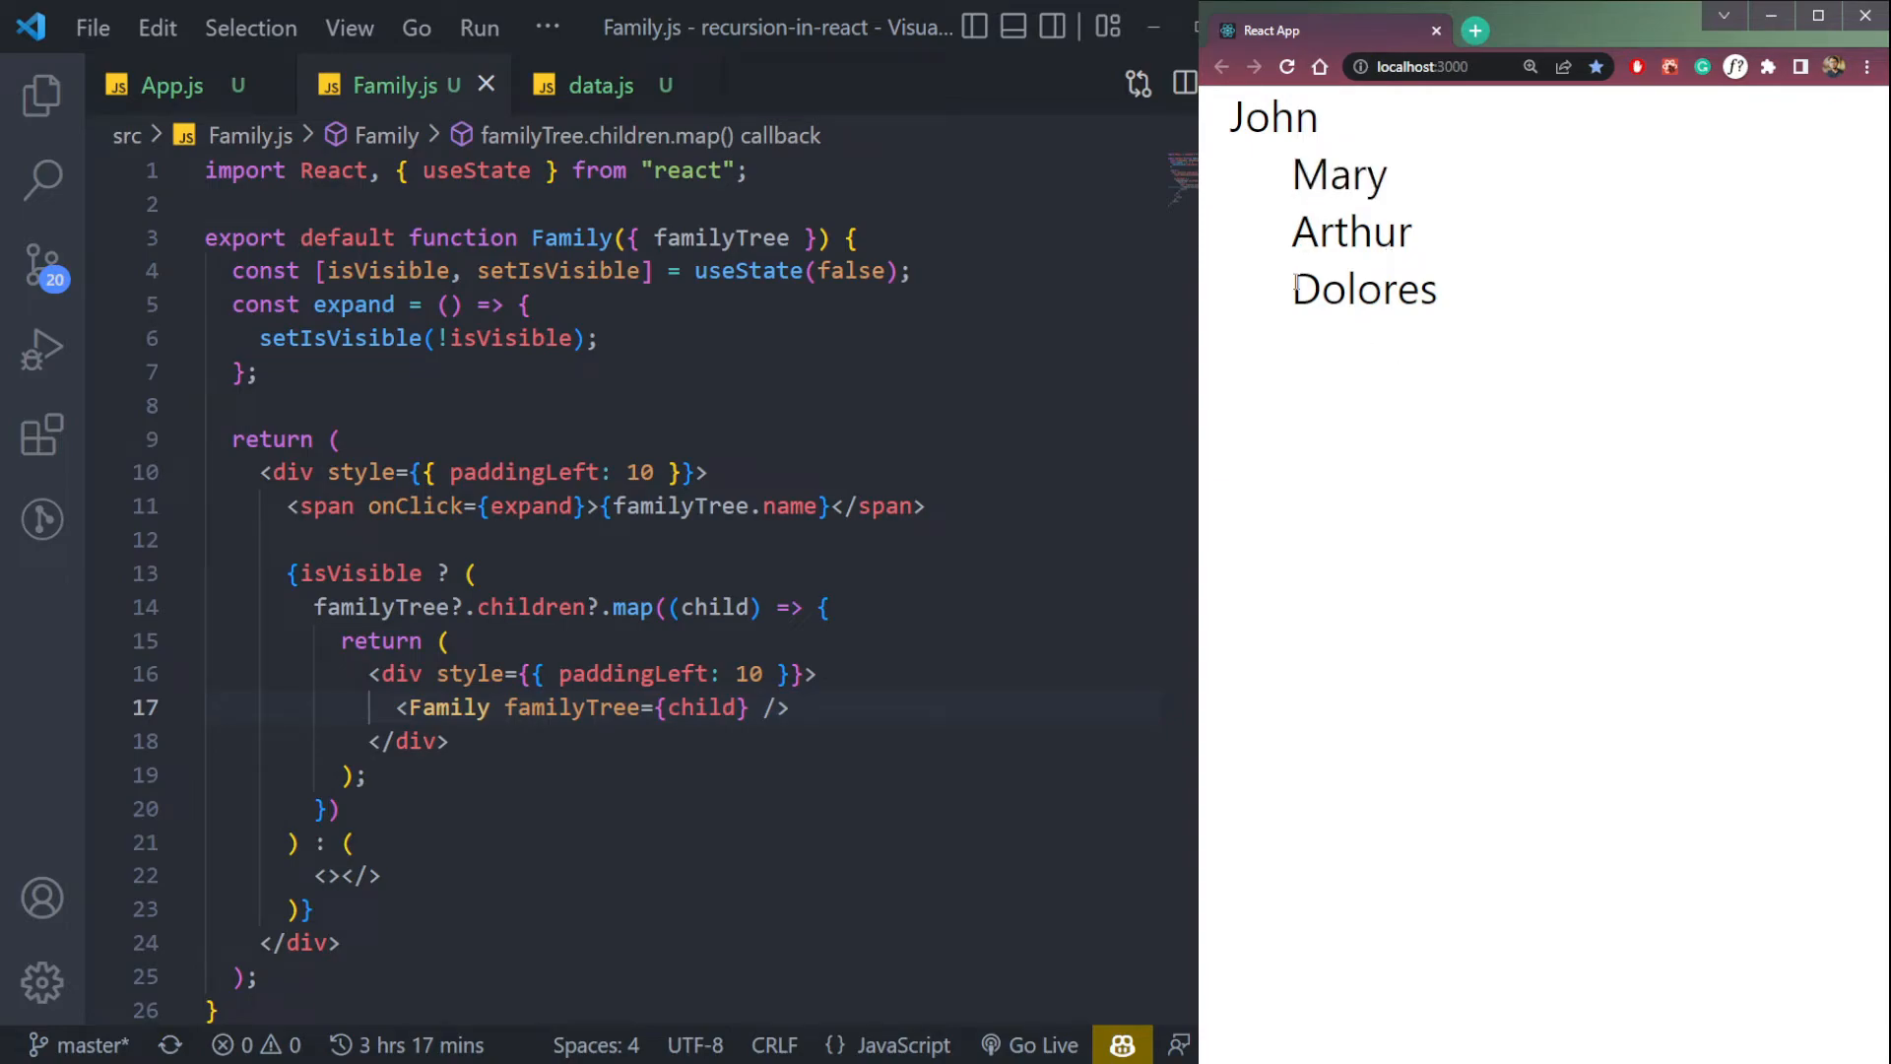
{"action": "mouse_move", "coordinate": [1317, 232]}
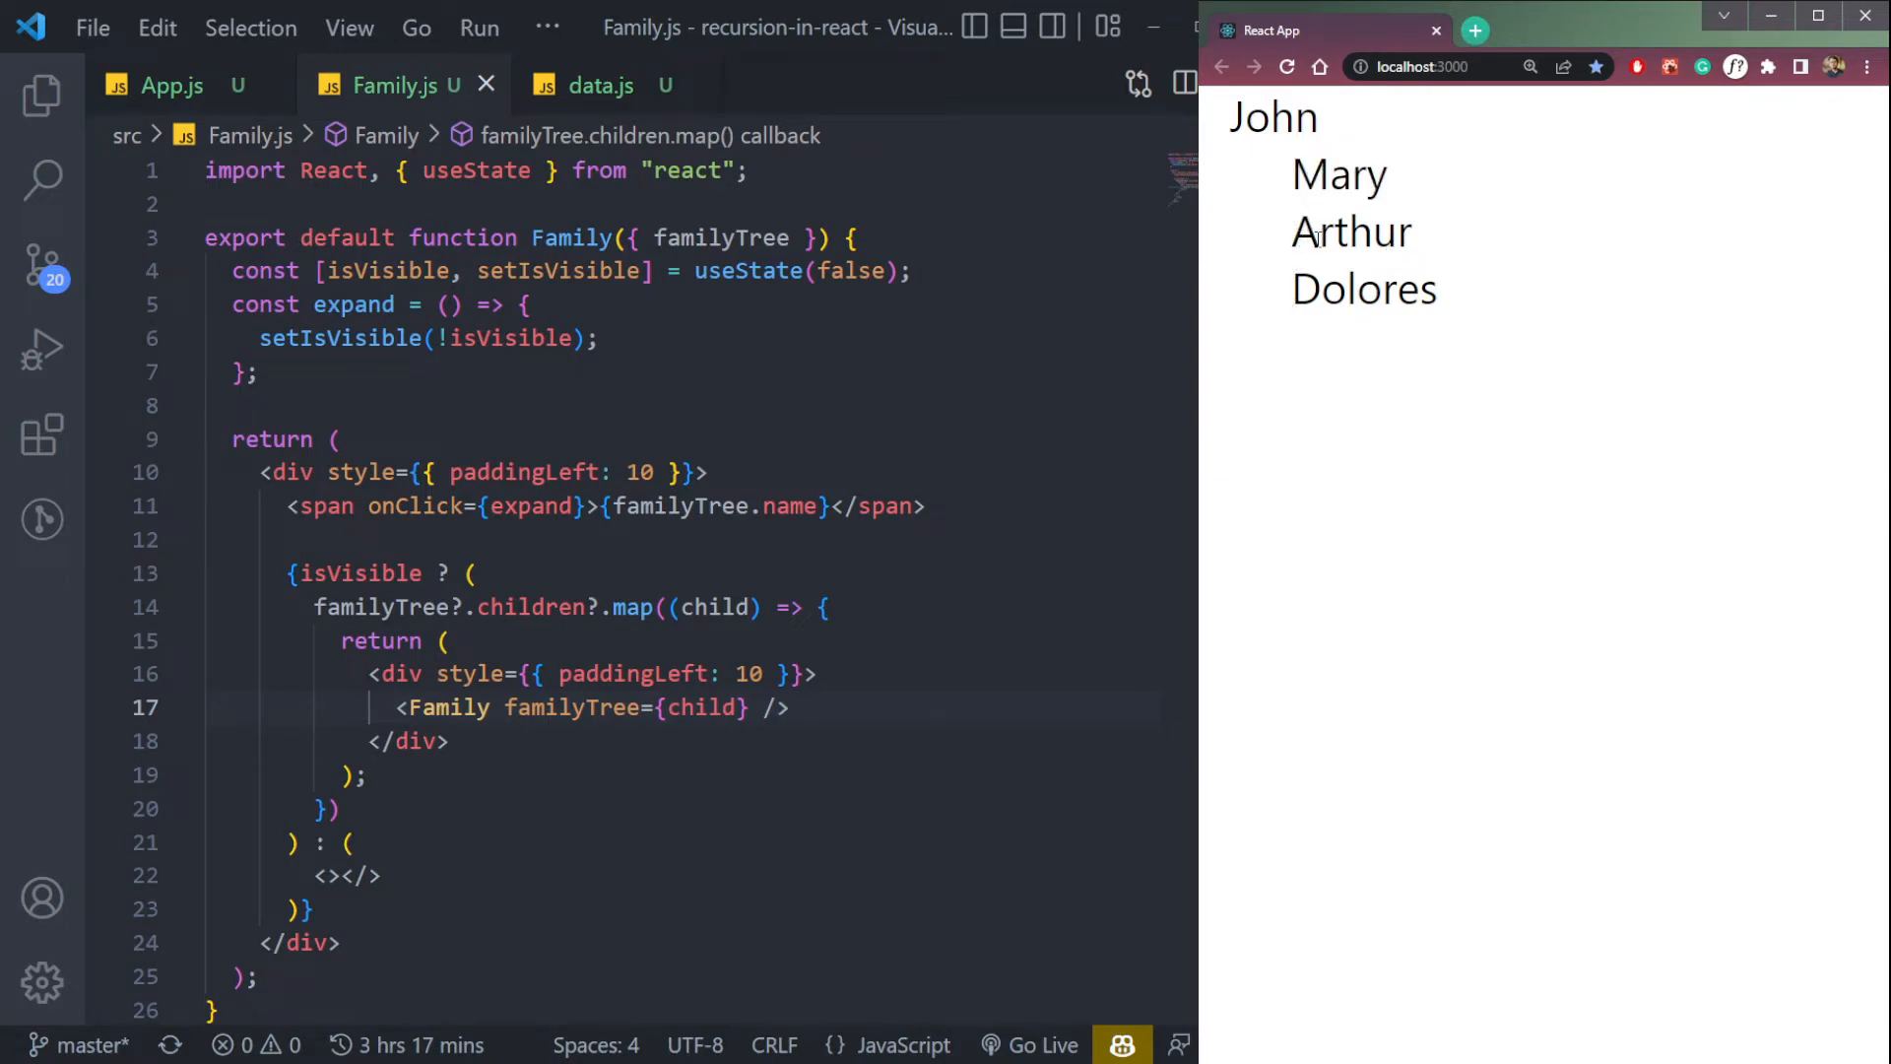
{"action": "left_click", "coordinate": [1350, 231]}
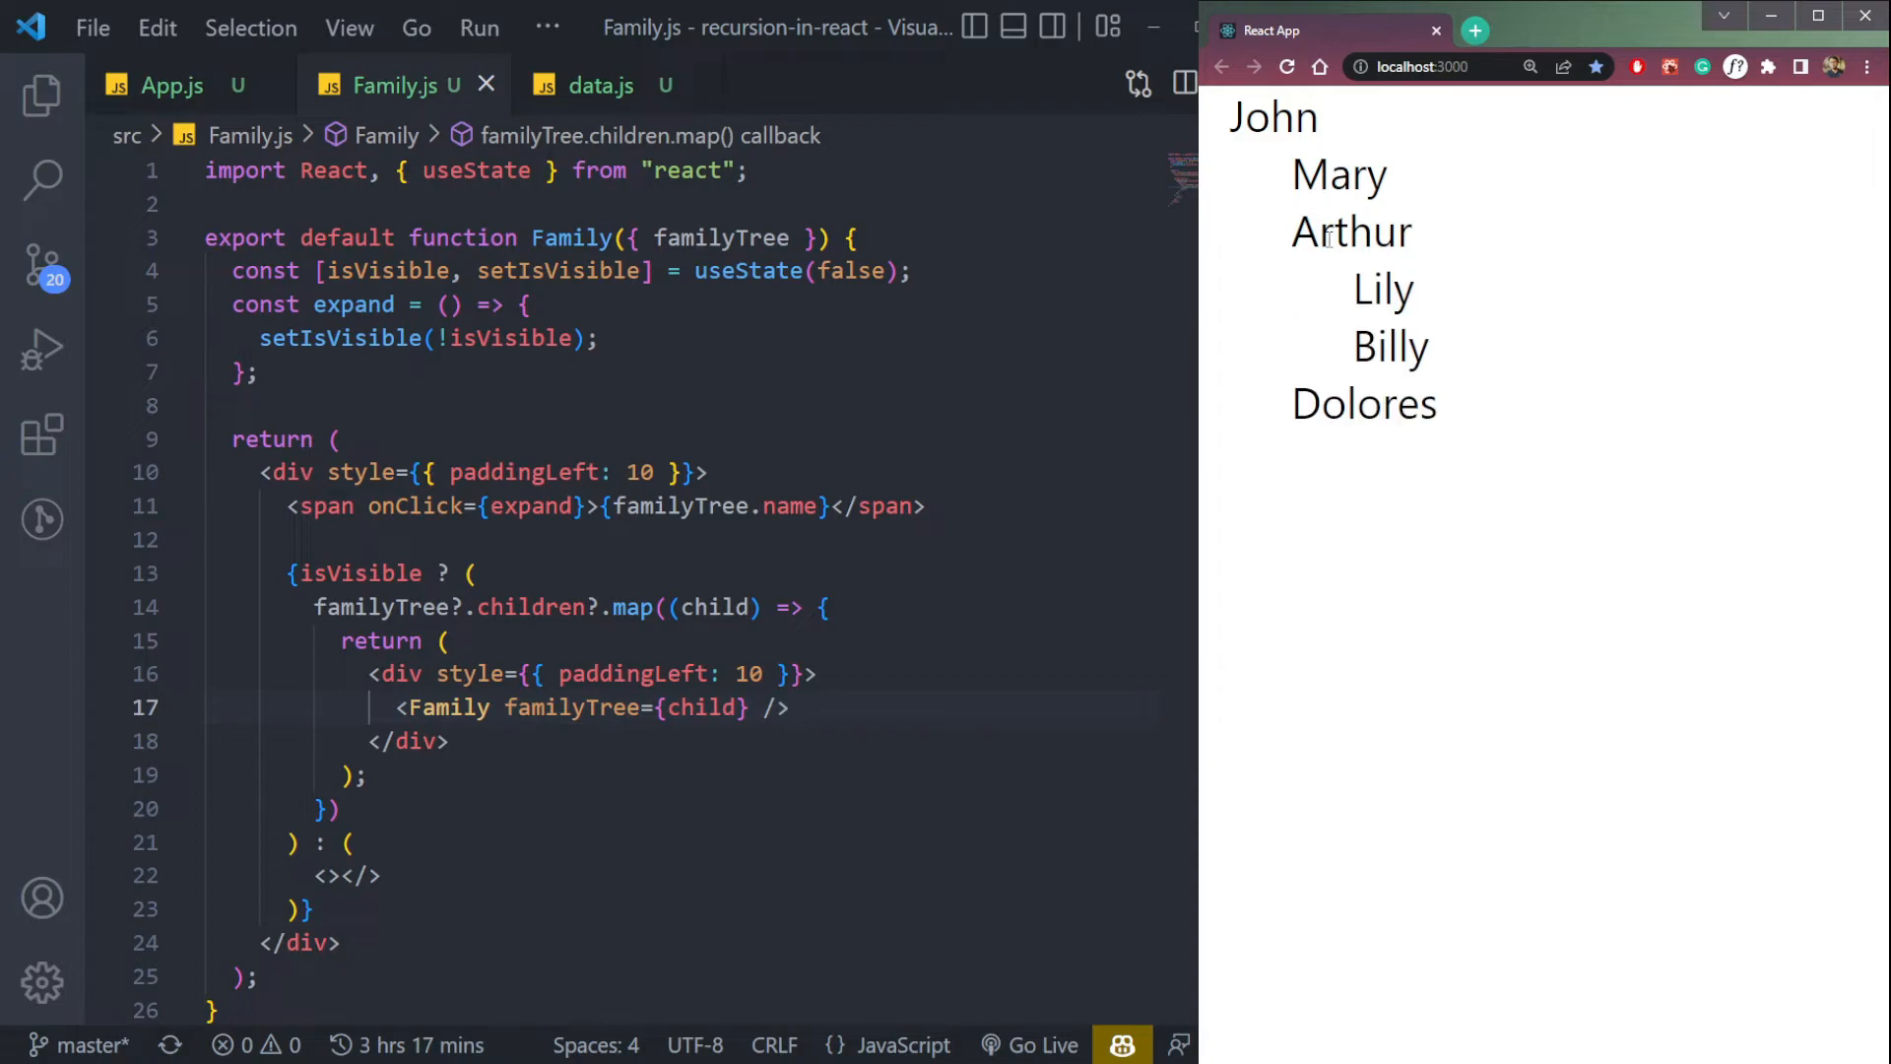
{"action": "left_click", "coordinate": [599, 85]}
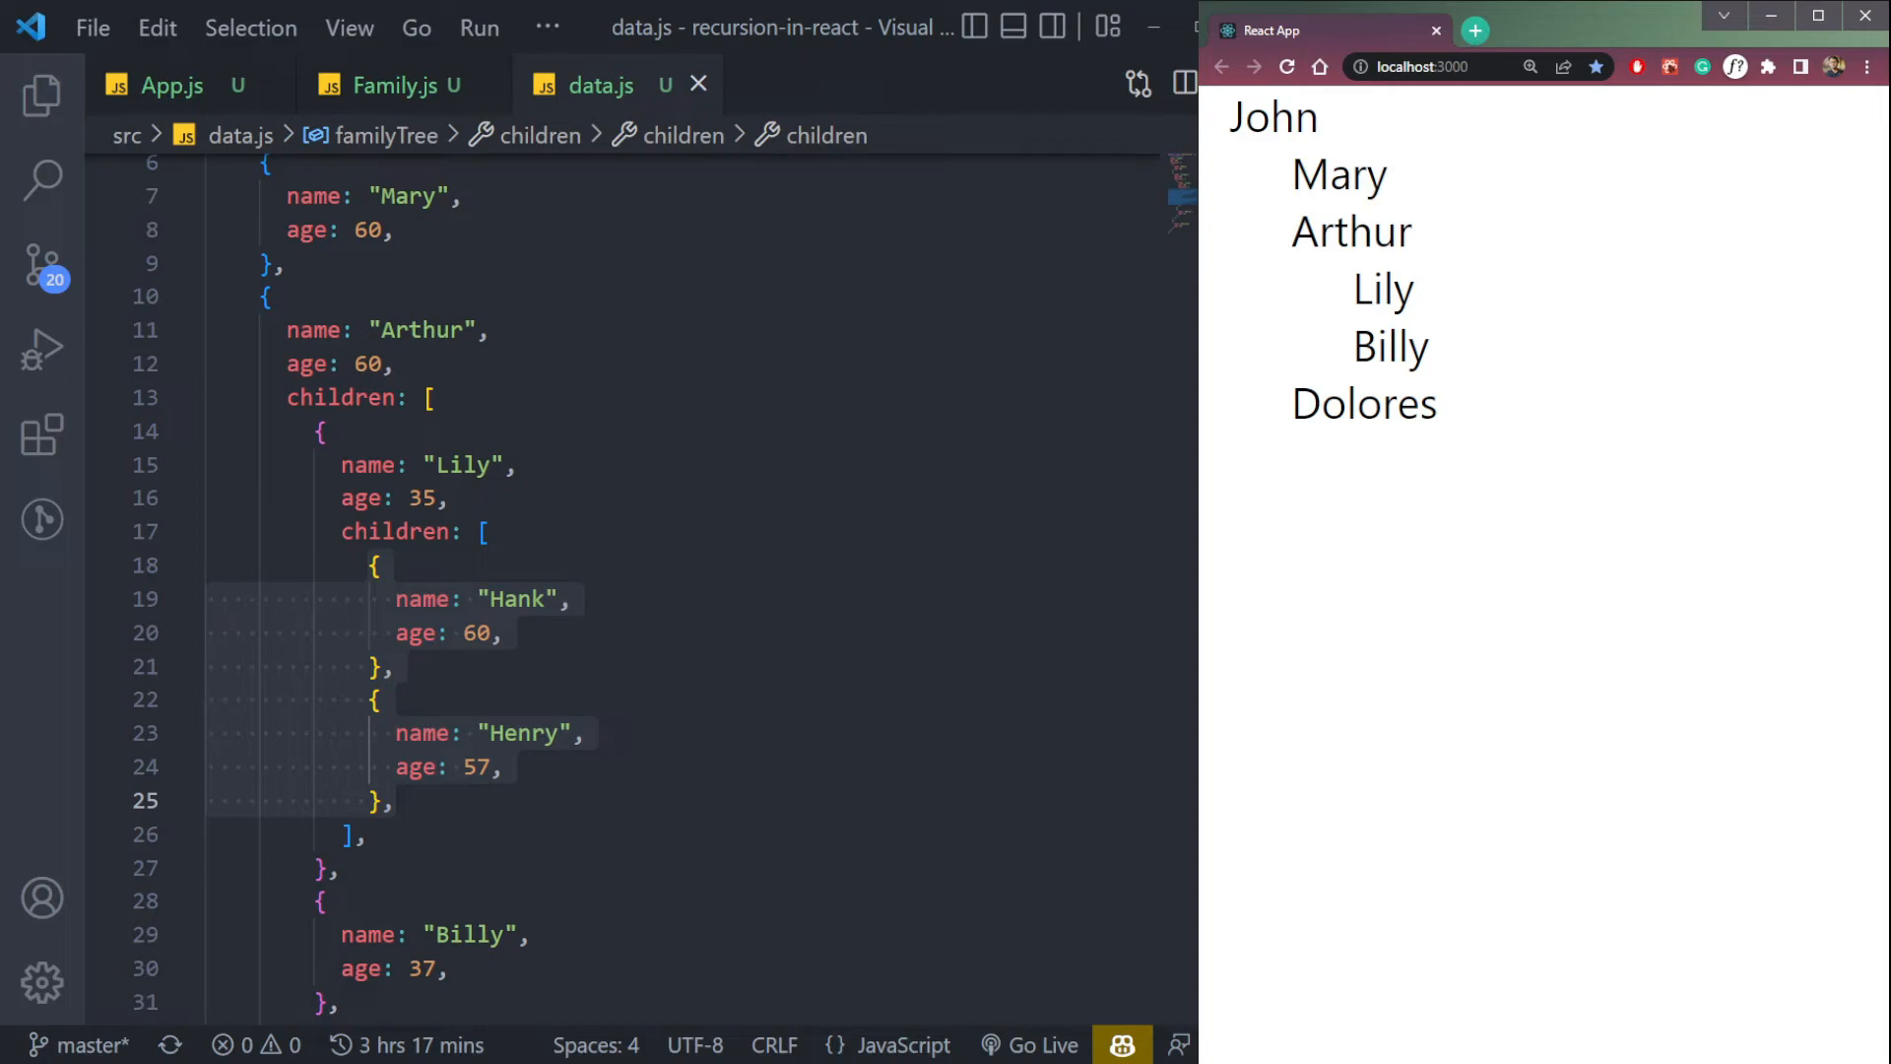
Step: Inspect Lily's children list in data.js and return to Family.js
{"action": "scroll", "scroll_direction": "down", "scroll_amount": 3}
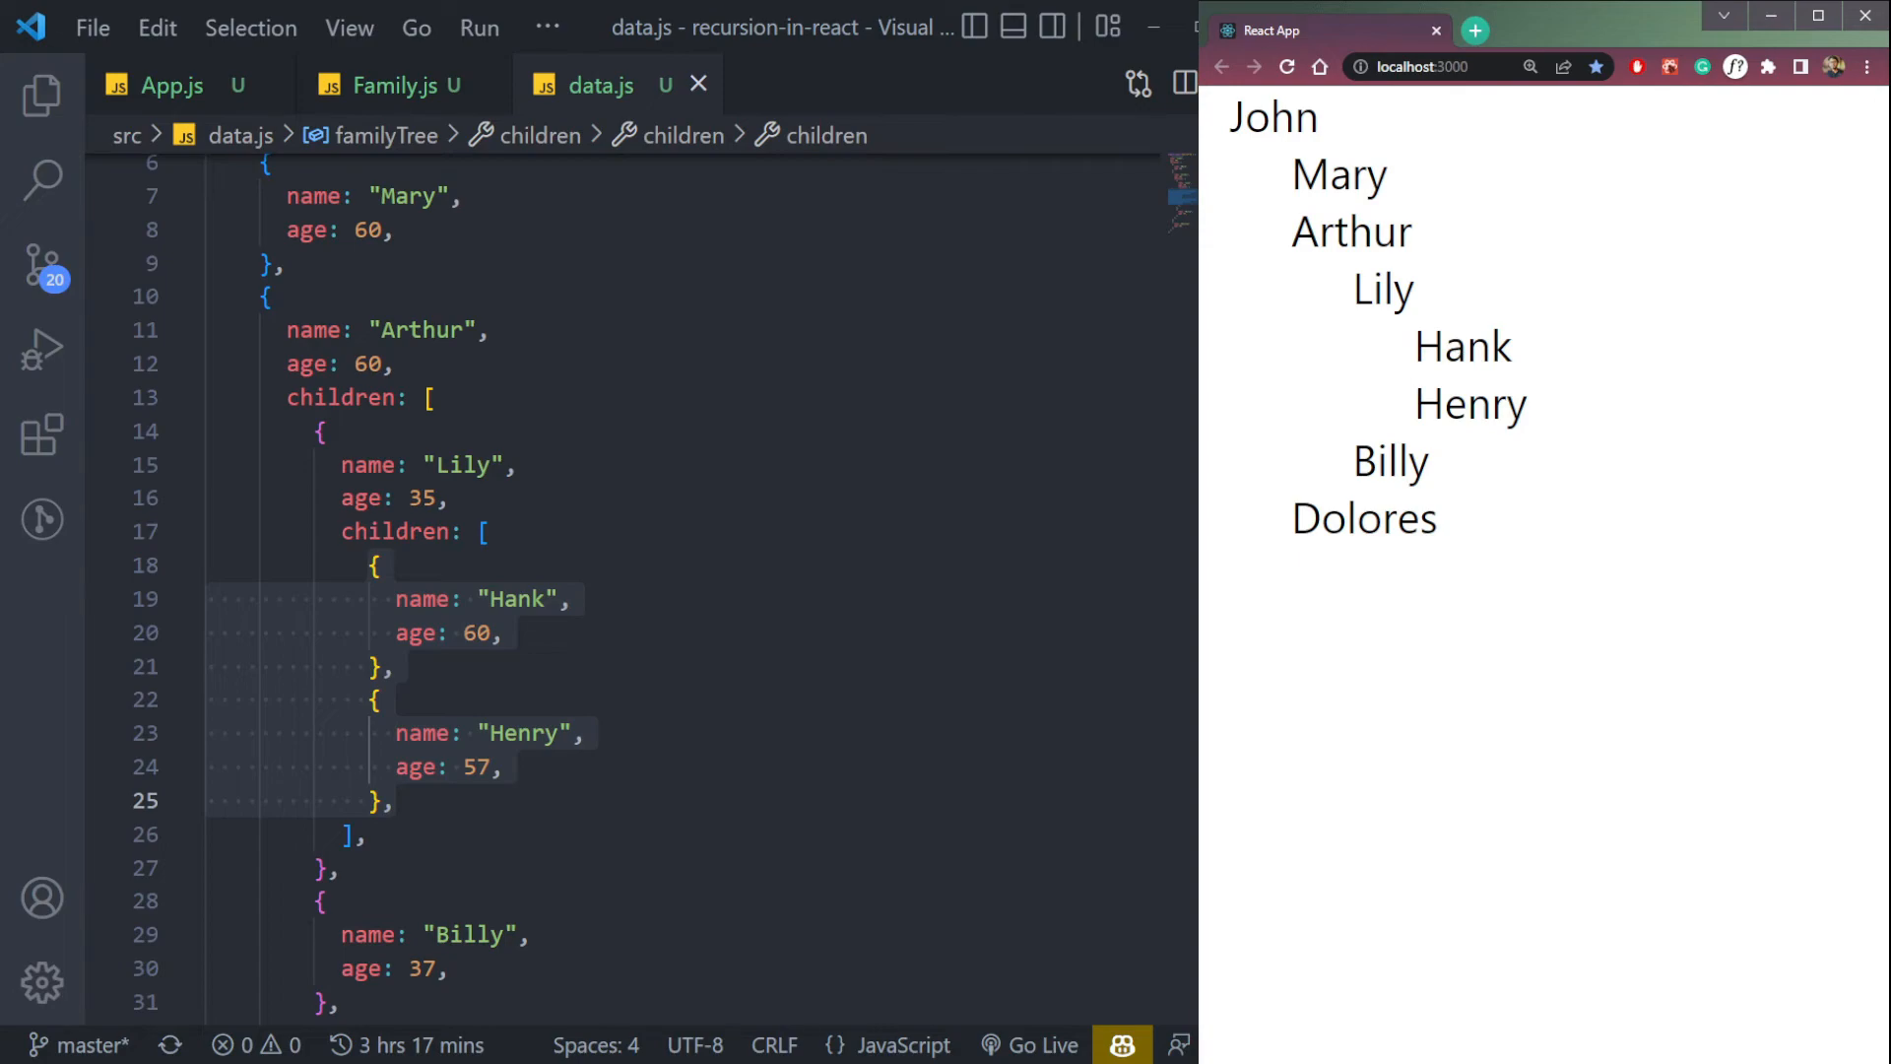
{"action": "double_click", "coordinate": [1467, 403]}
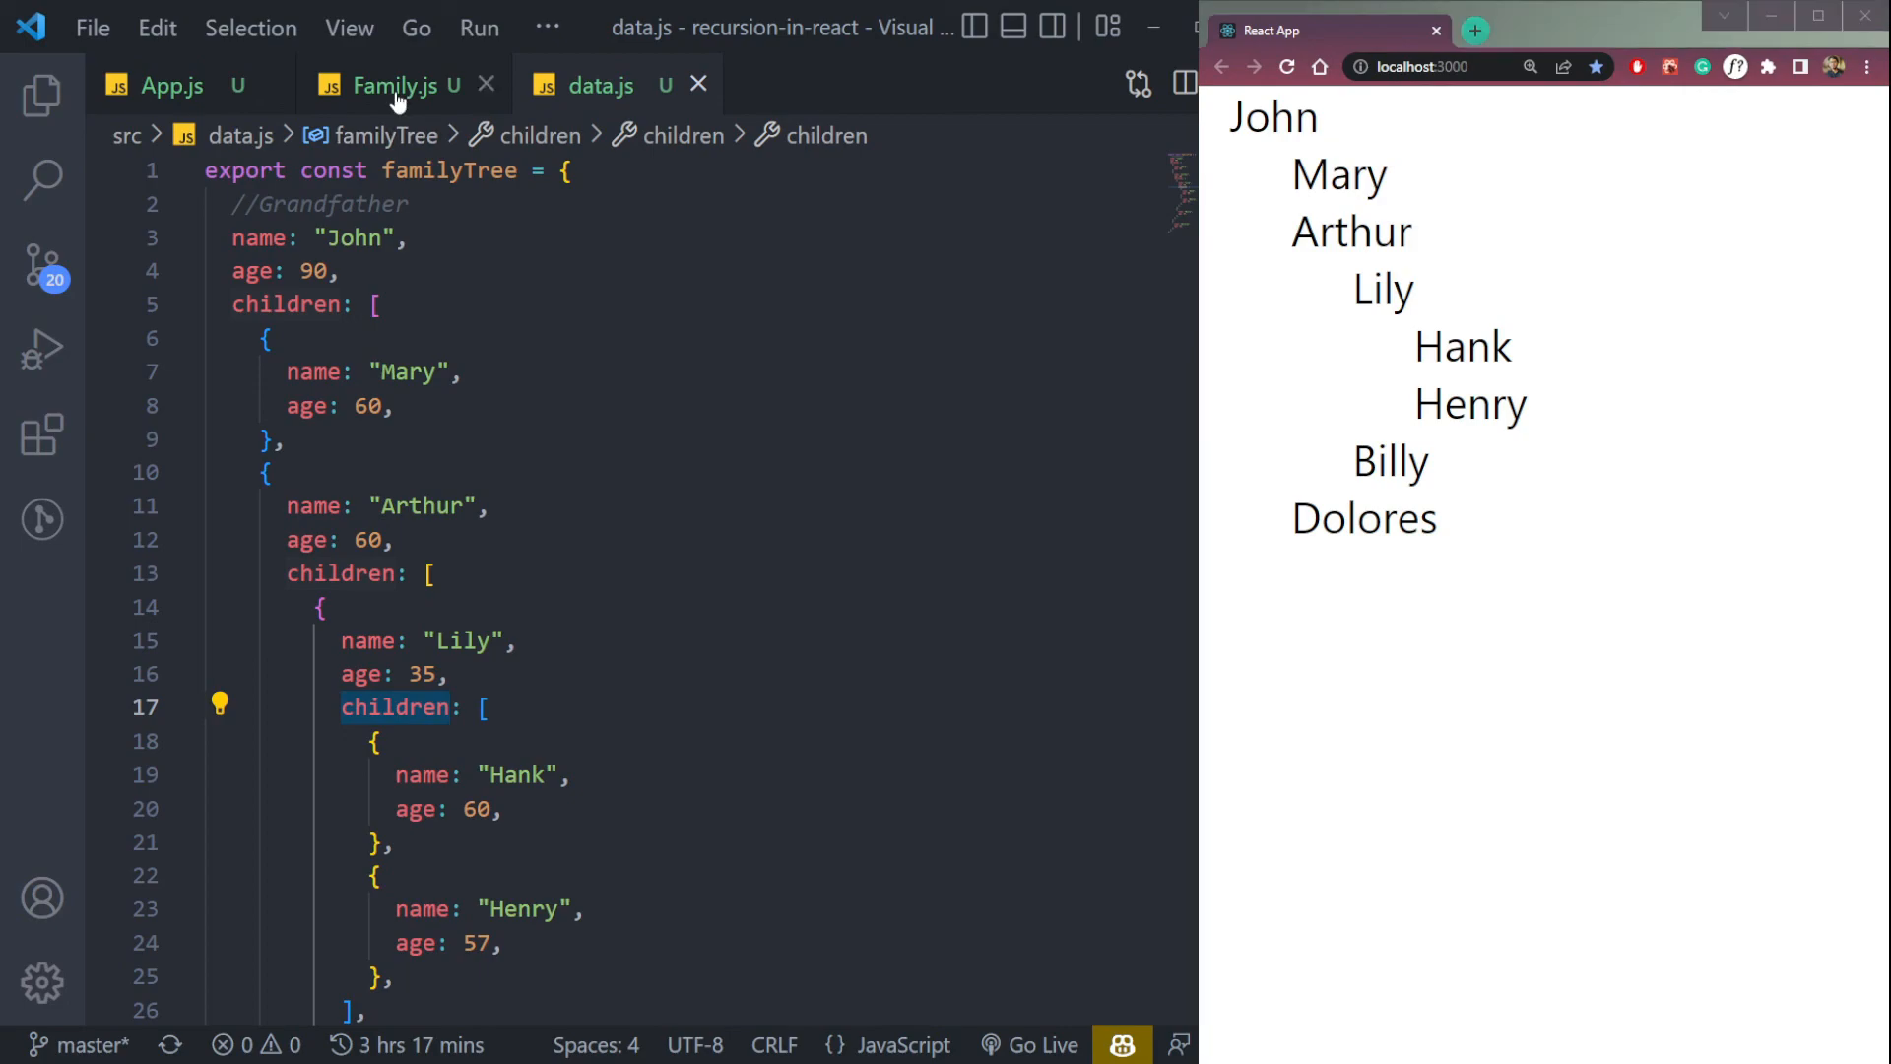
{"action": "left_click", "coordinate": [392, 85]}
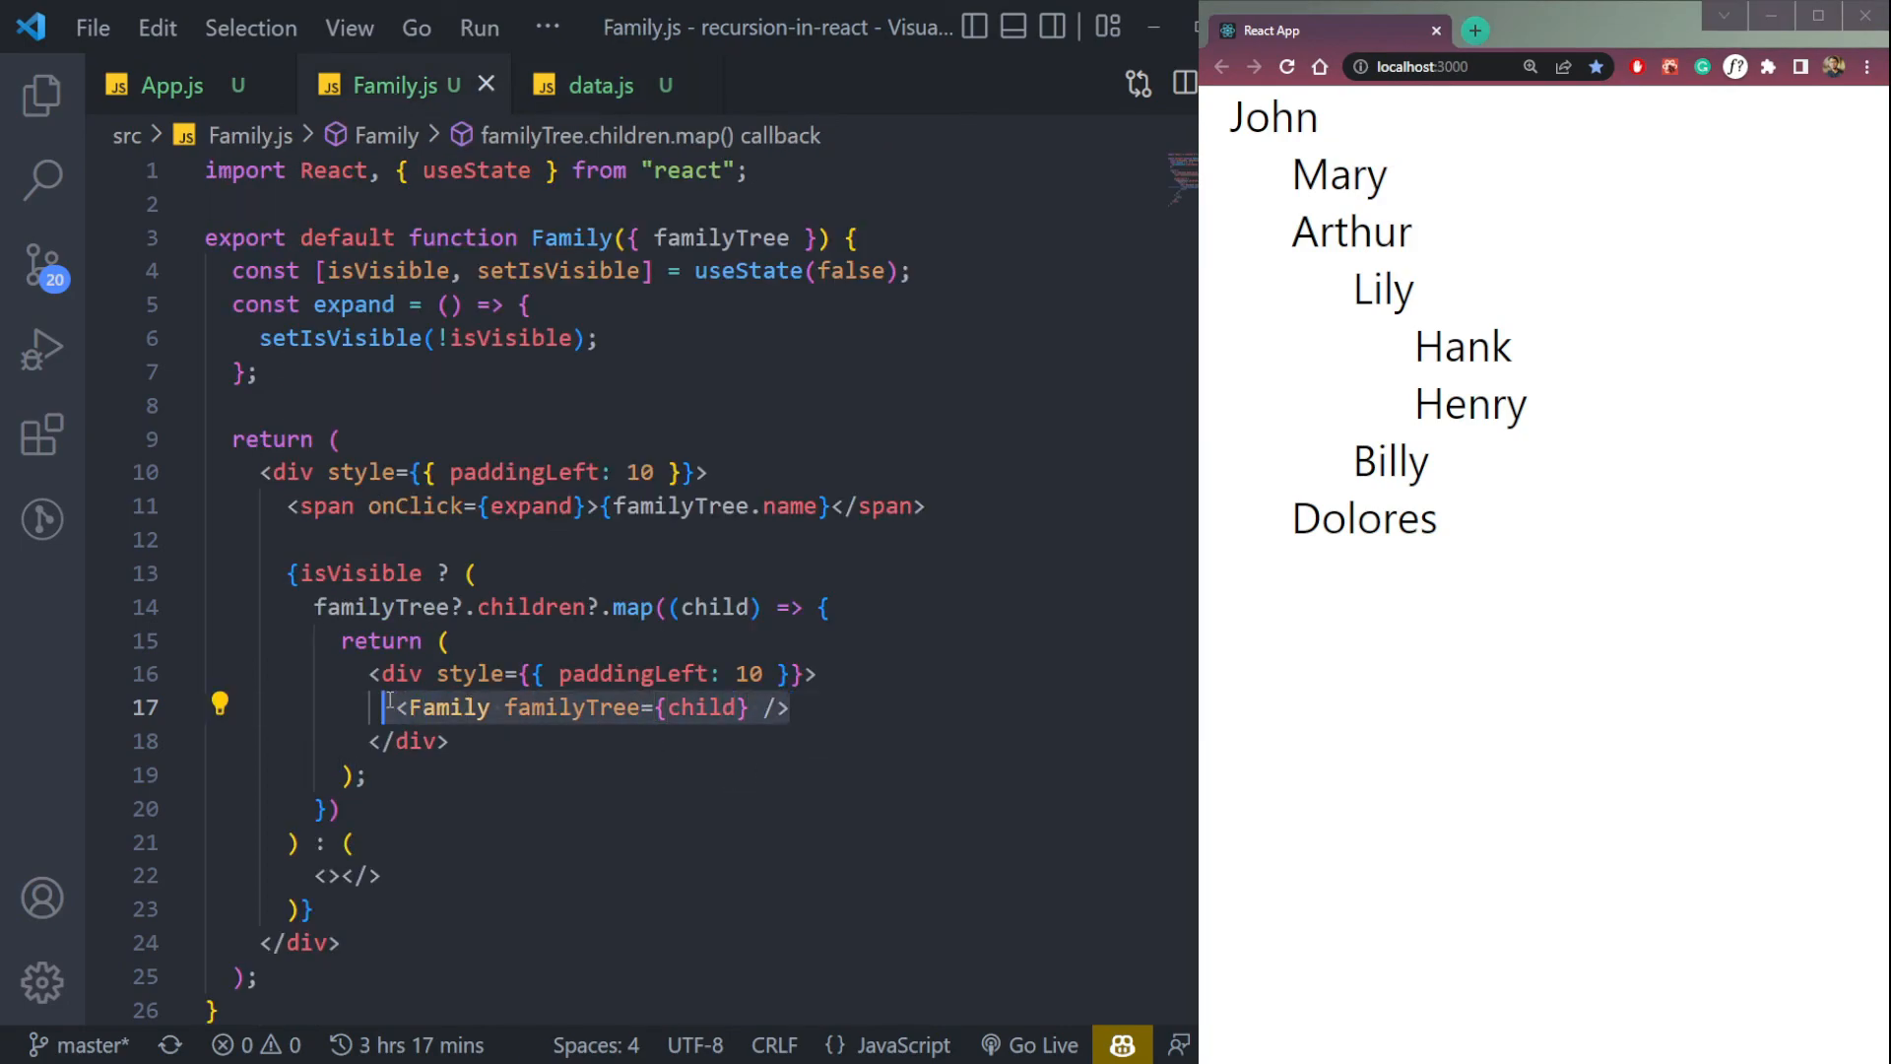